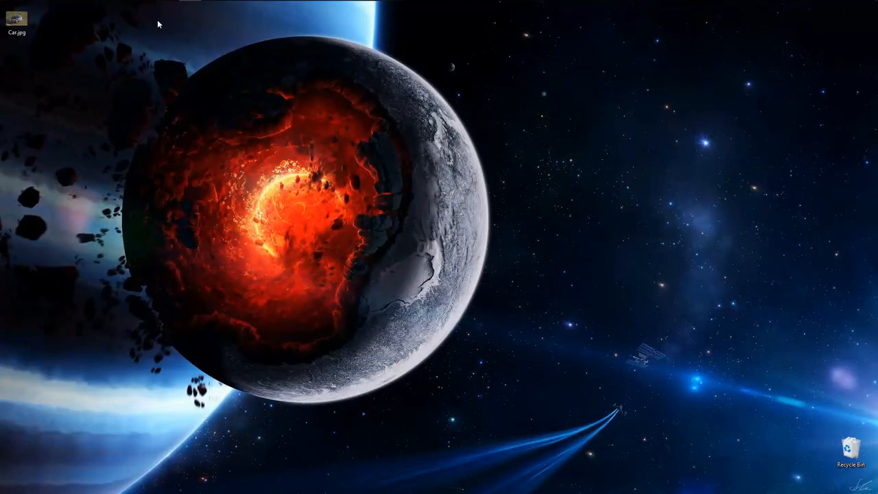
Step: View the Car.jpg rally car picture from the desktop in Windows Photos
double_click(17, 21)
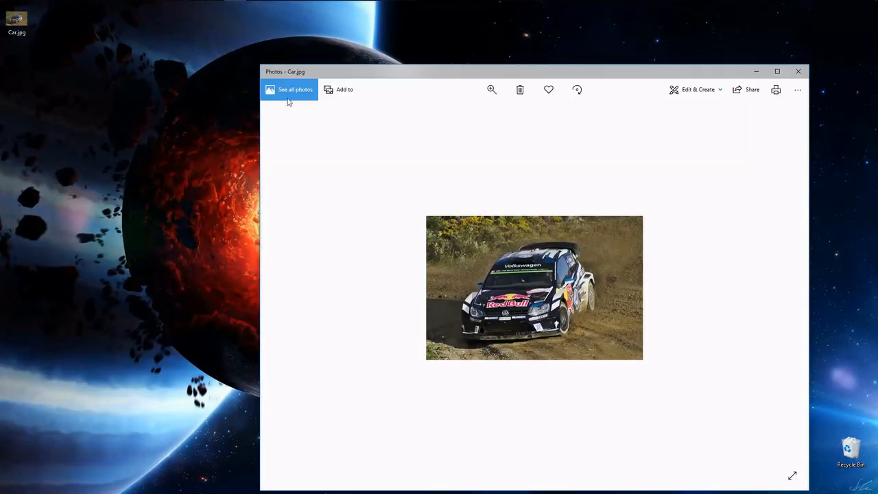
mouse_move(295, 89)
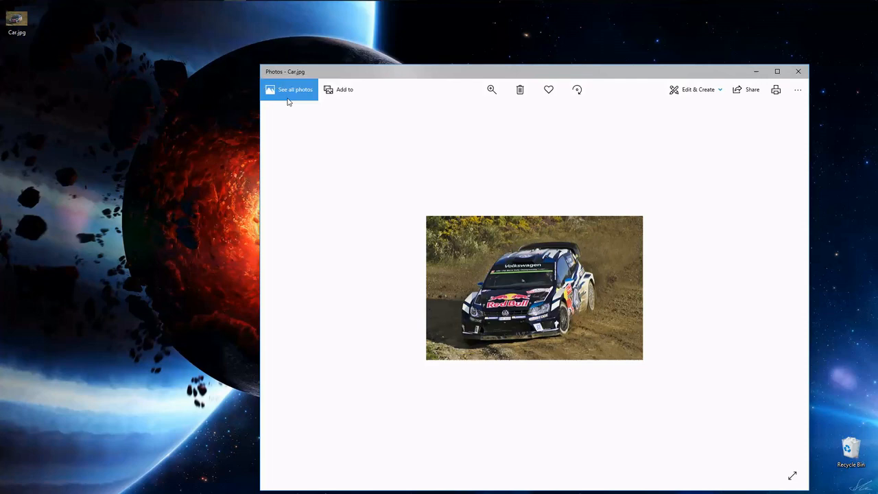
left_click(798, 71)
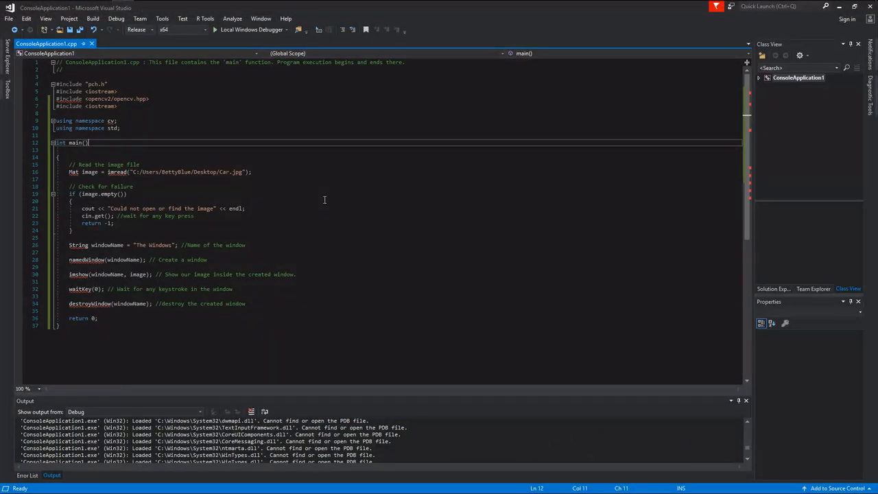
mouse_move(308, 264)
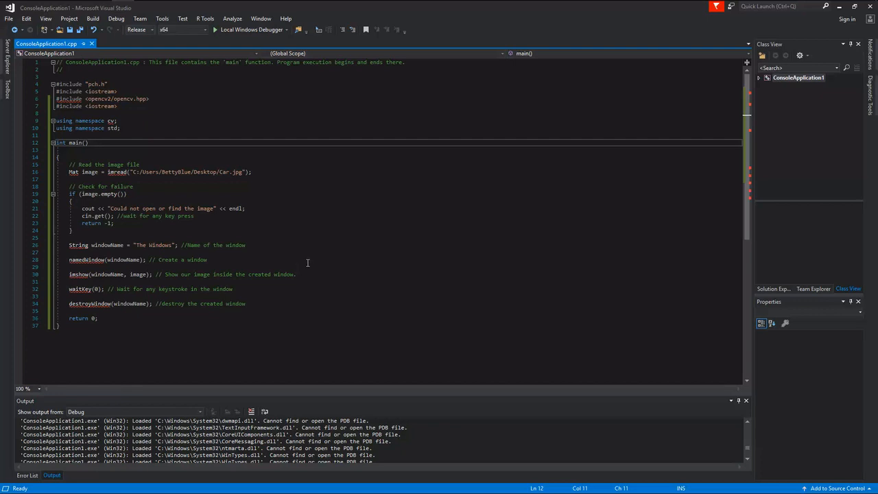
mouse_move(317, 246)
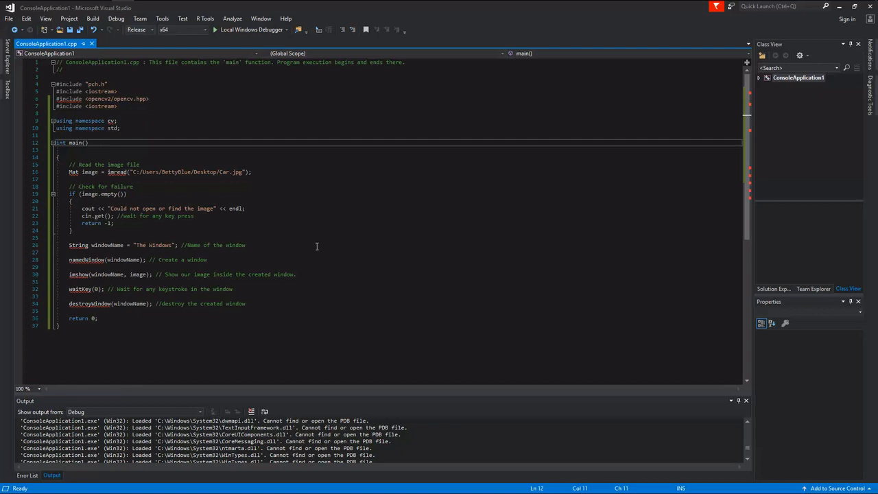
mouse_move(231, 297)
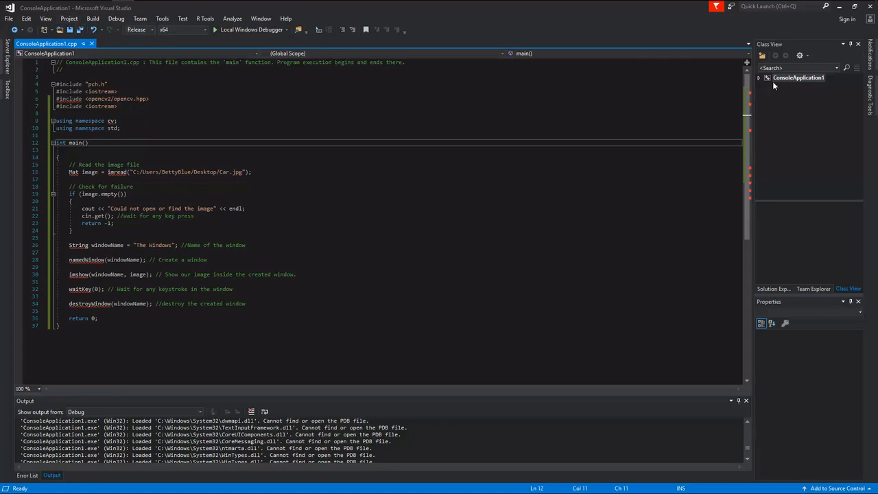
Step: Reach the ConsoleApplication1 property pages and start a new Additional Include Directories entry
right_click(798, 77)
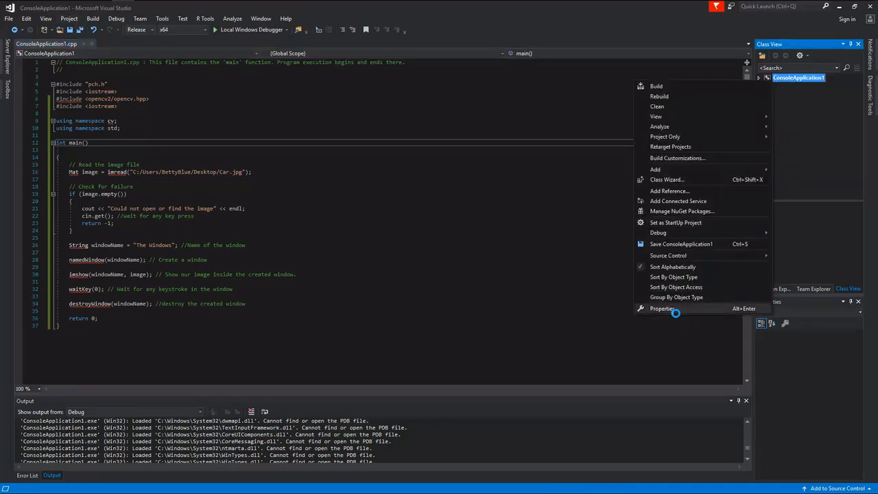
left_click(661, 307)
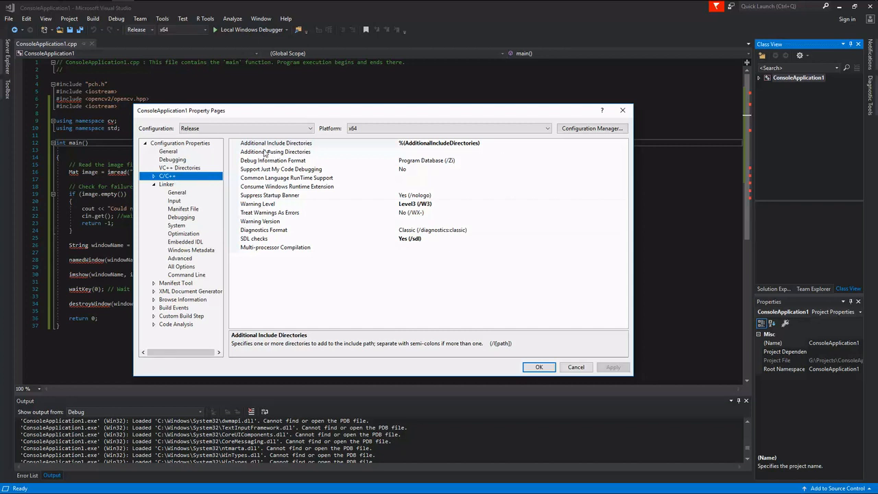
mouse_move(323, 146)
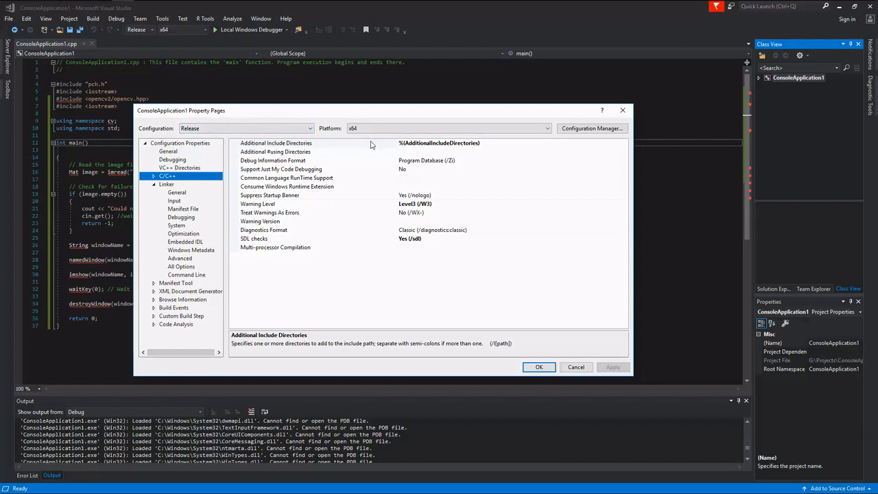
mouse_move(371, 140)
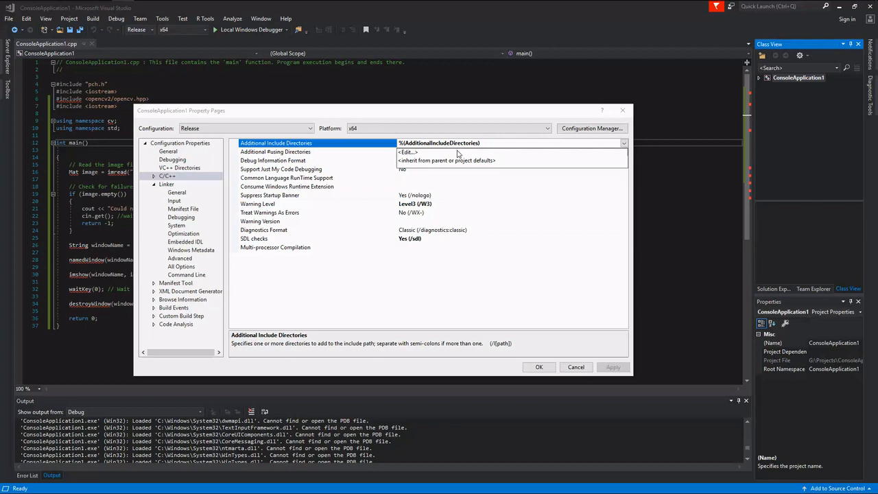
left_click(407, 150)
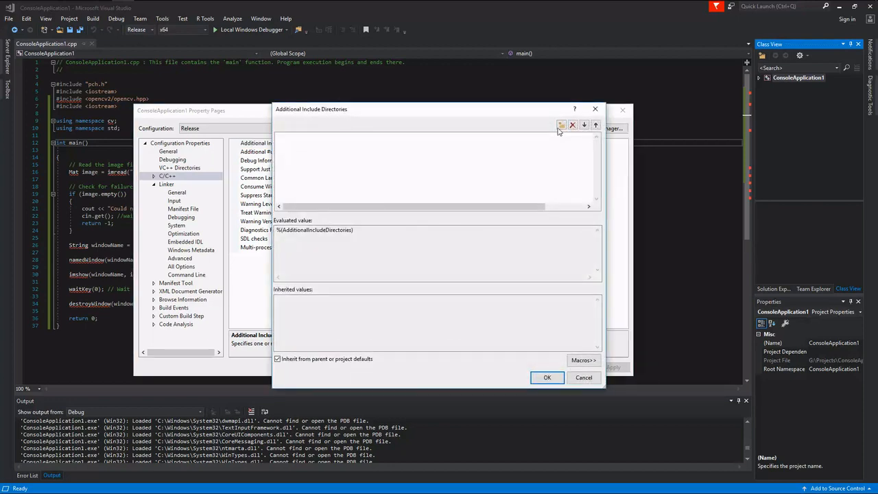
left_click(560, 124)
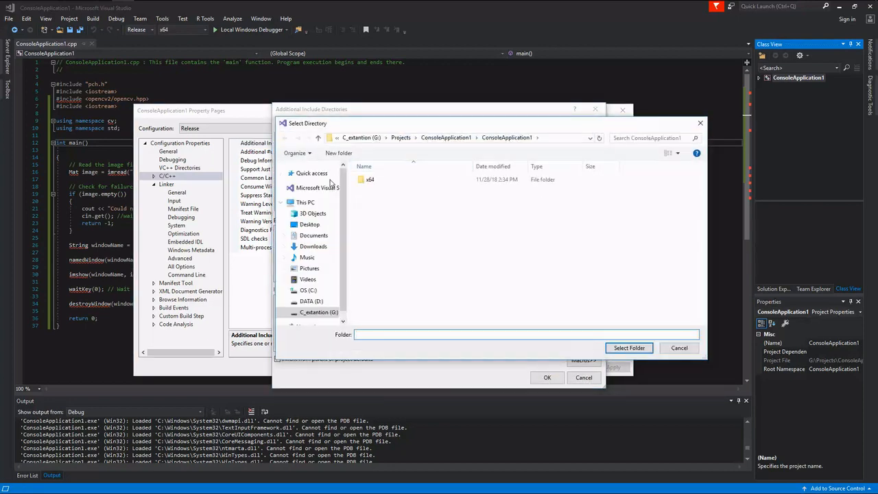
Step: Browse to C:\opencv_x64\include and accept it as the new include directory
left_click(309, 291)
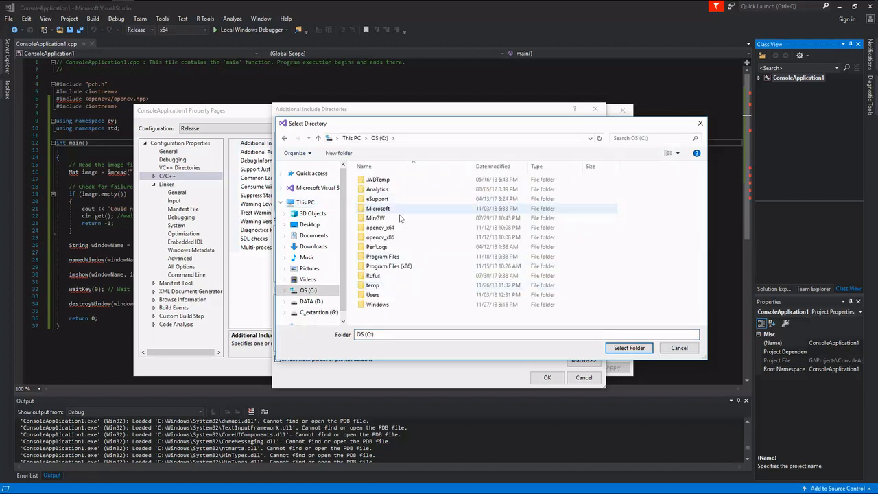
double_click(380, 228)
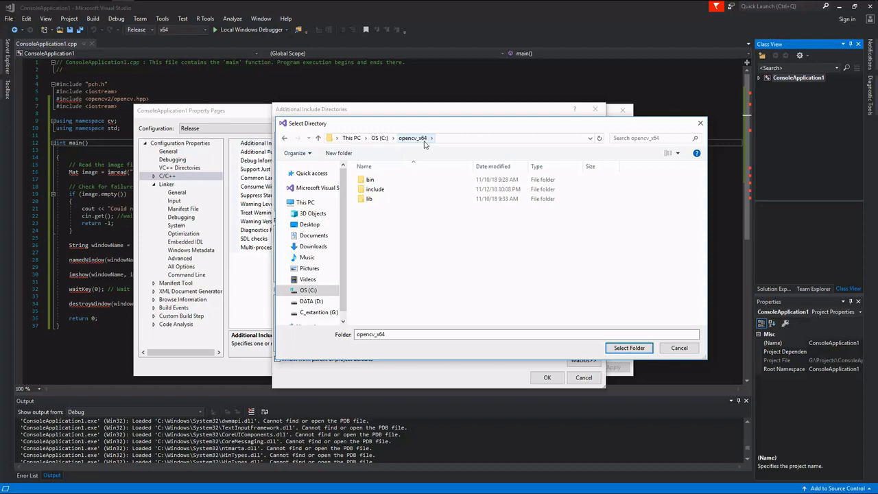
left_click(374, 189)
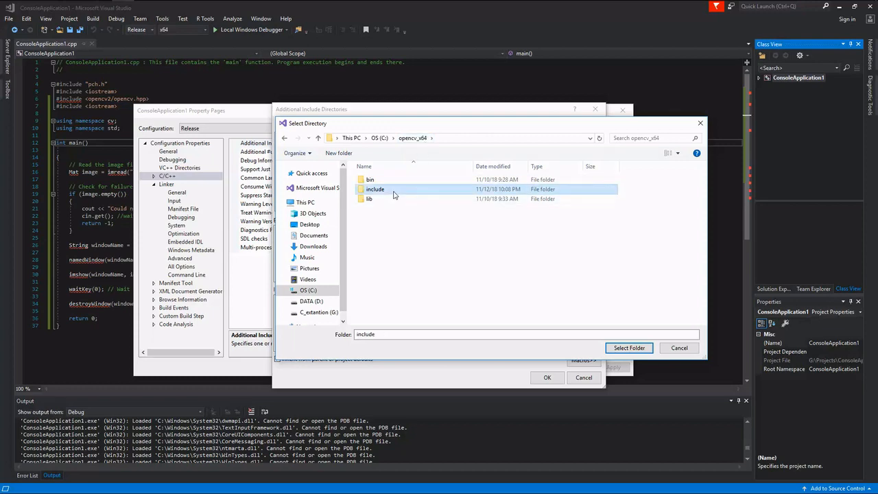
left_click(628, 349)
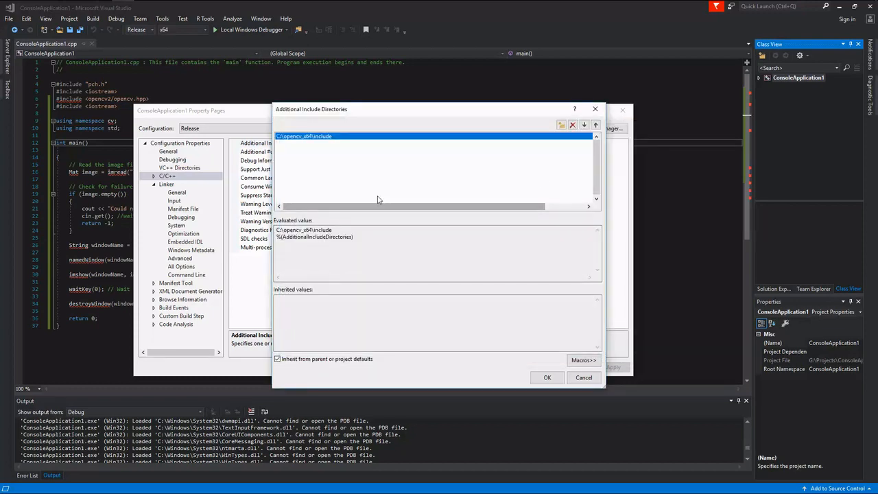
left_click(546, 377)
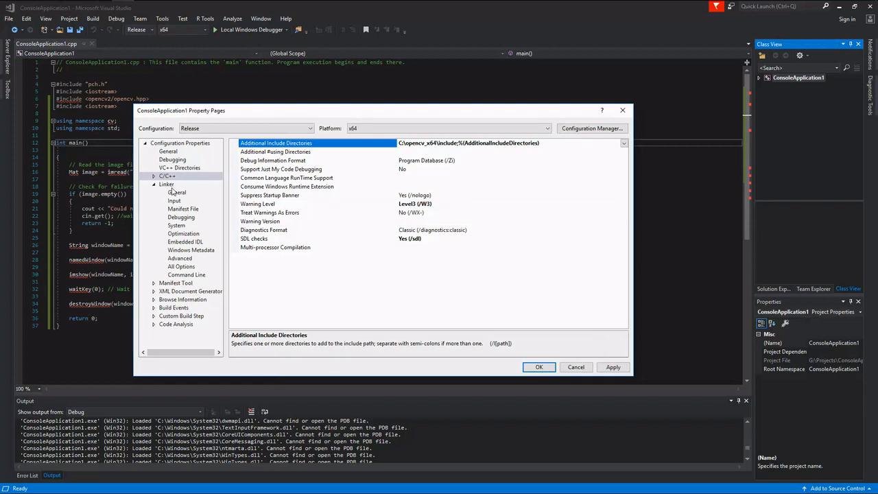
Step: Under Linker > General, start a new Additional Library Directories entry
left_click(177, 192)
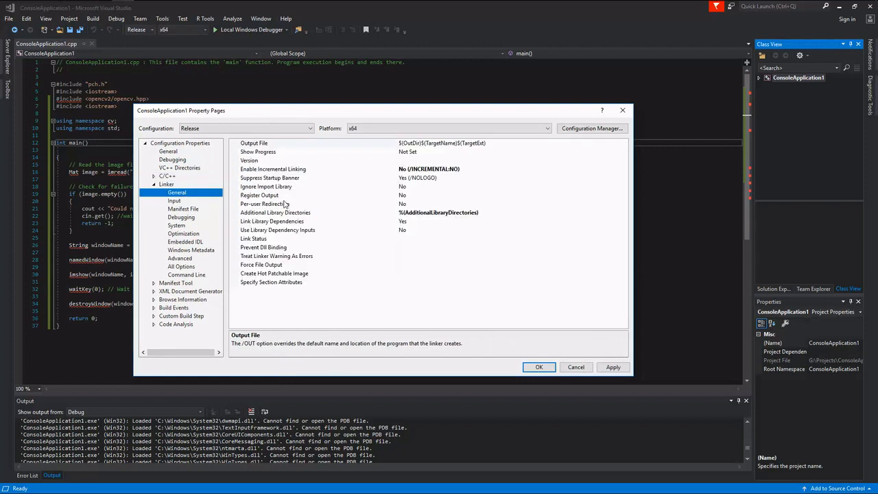
mouse_move(587, 221)
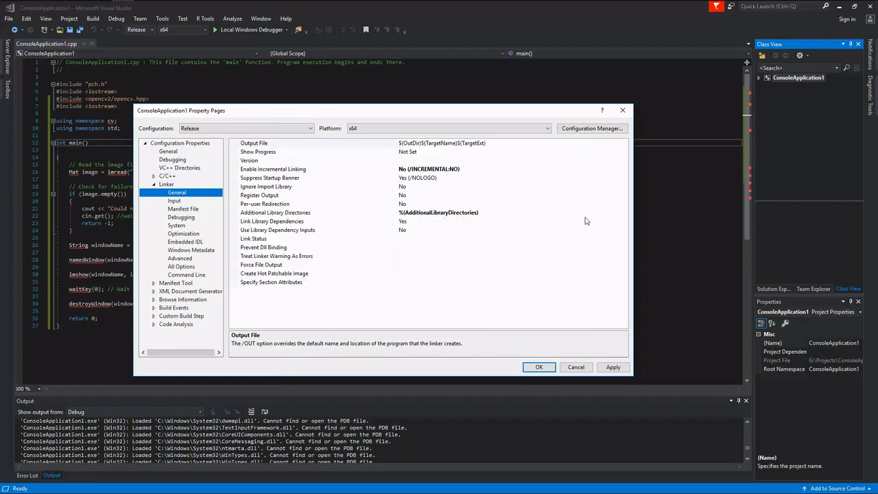
left_click(439, 212)
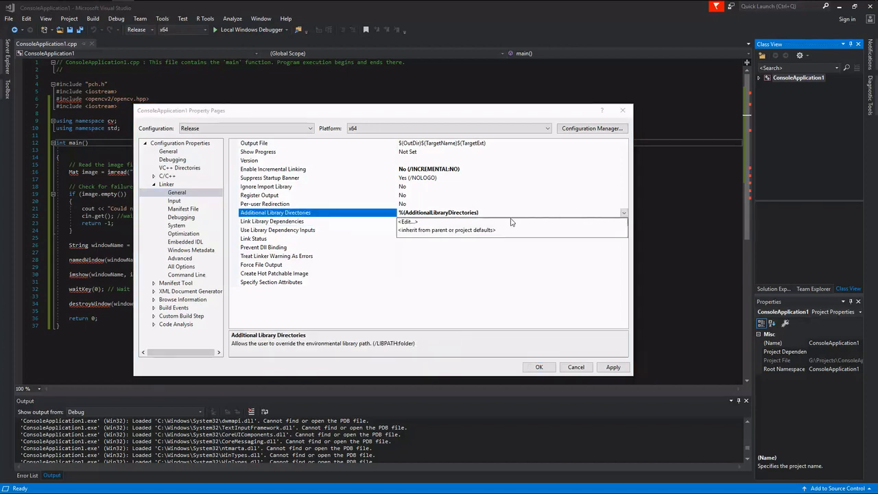
left_click(408, 221)
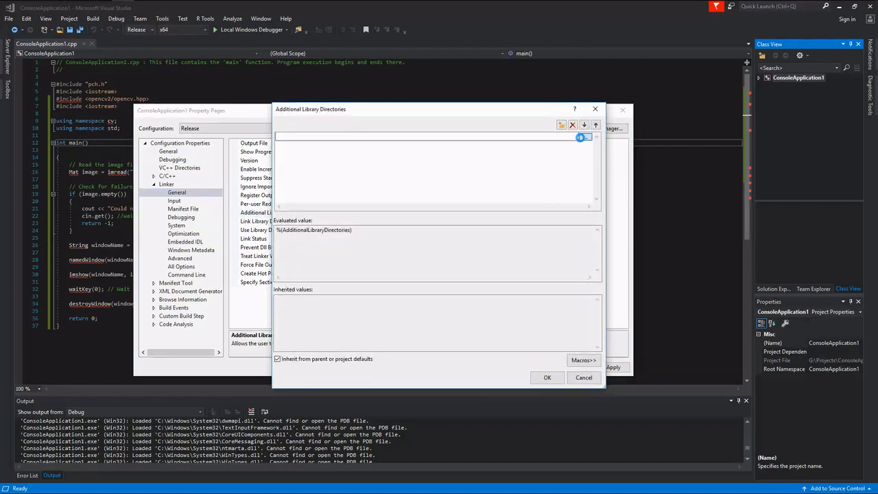
left_click(581, 137)
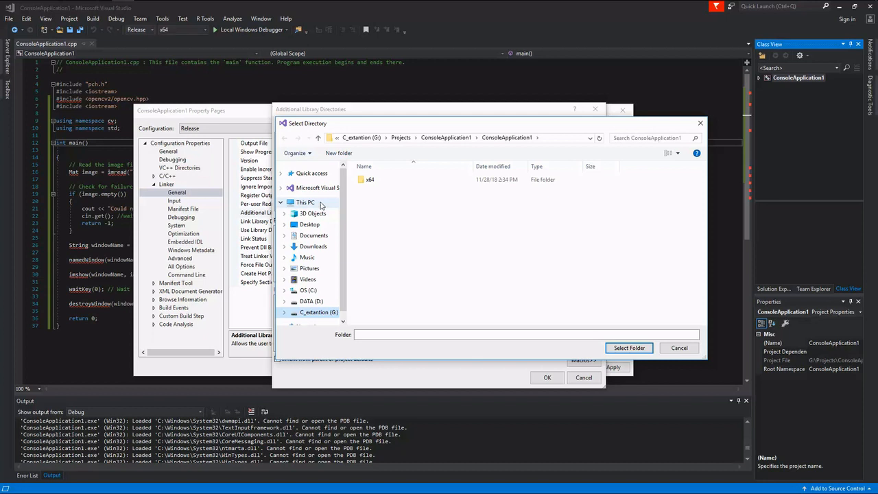
Step: Browse to C:\opencv_x64\lib\Release and accept it as the new library directory
left_click(309, 291)
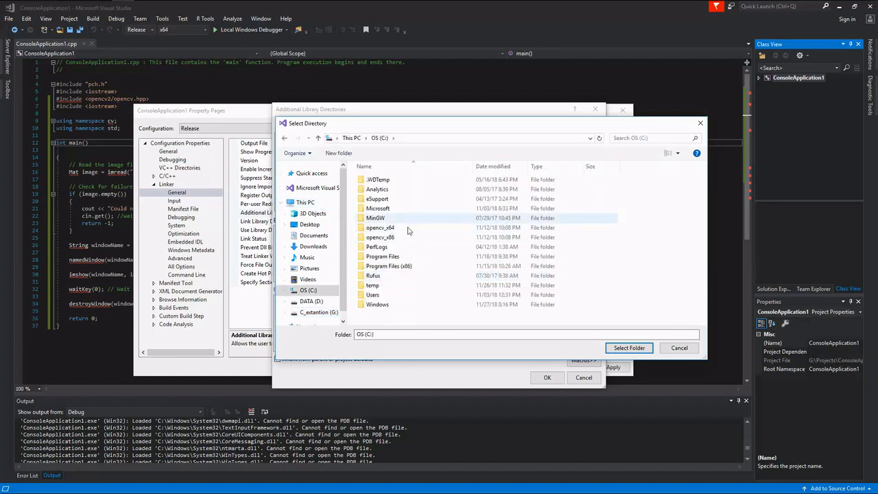
double_click(380, 228)
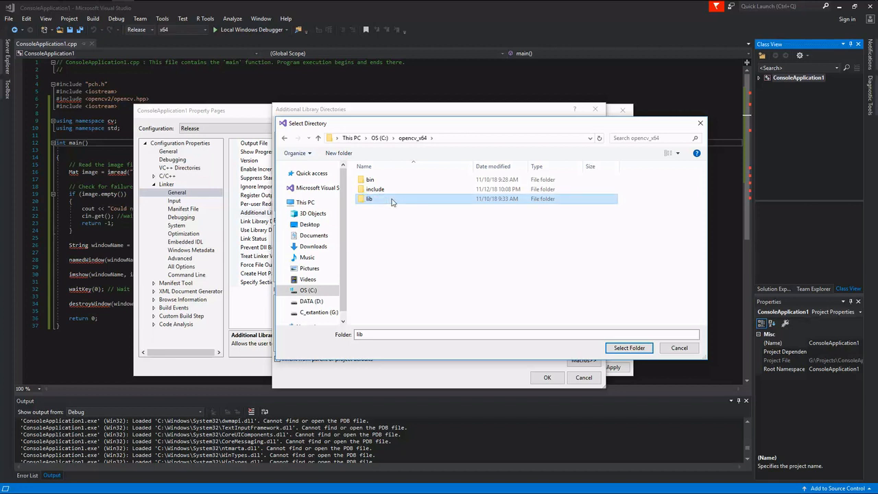
double_click(368, 197)
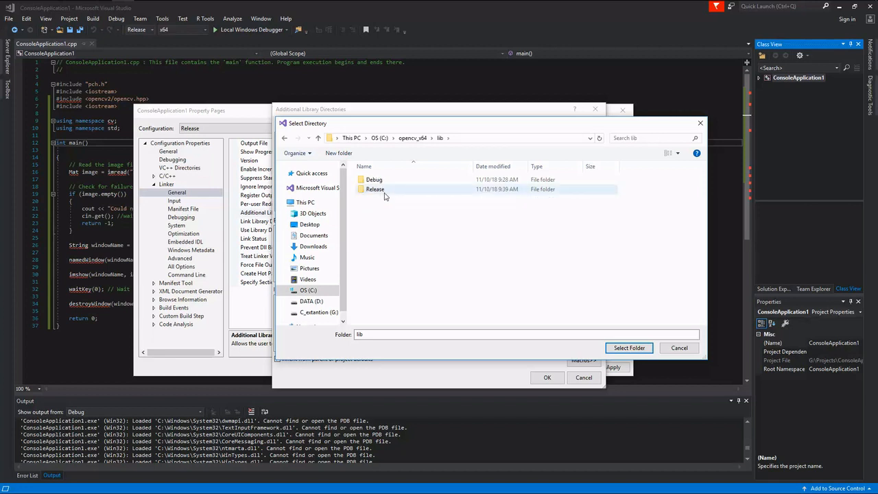
double_click(375, 189)
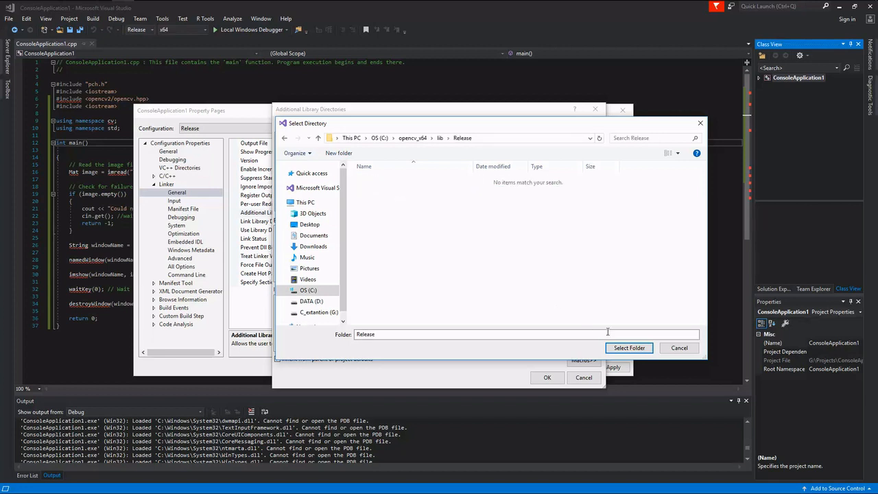
left_click(628, 349)
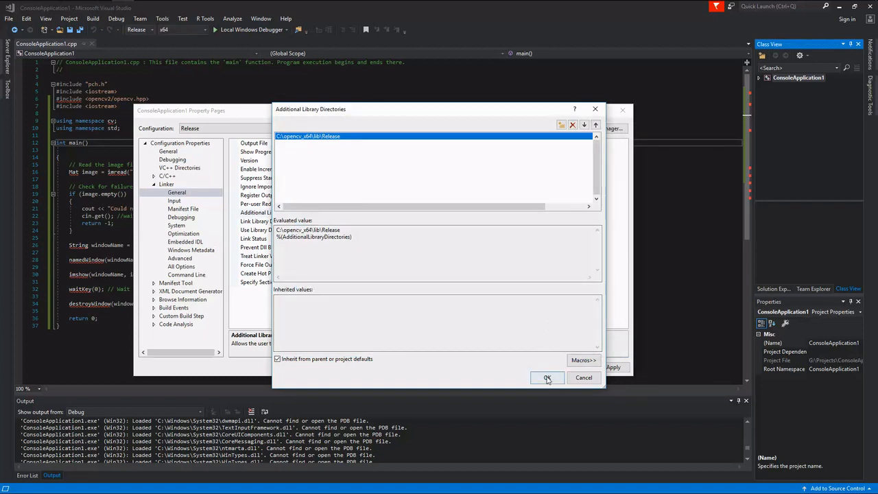
left_click(545, 378)
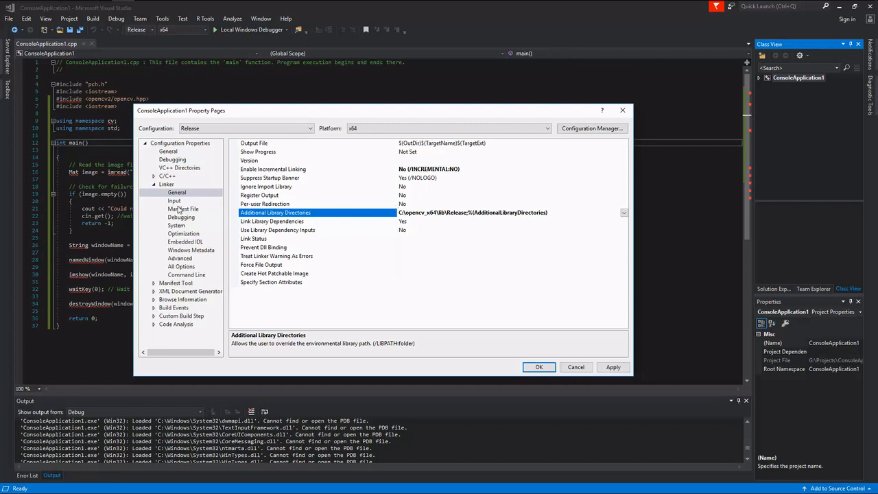
Step: Set Linker > Input additional dependencies to opencv_world342.lib and opencv_ts342.lib, copied from the notes
left_click(174, 200)
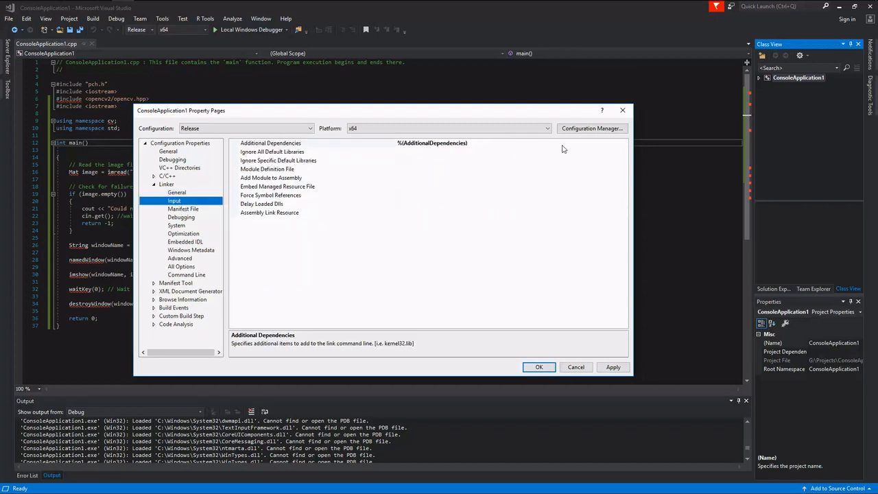
left_click(623, 143)
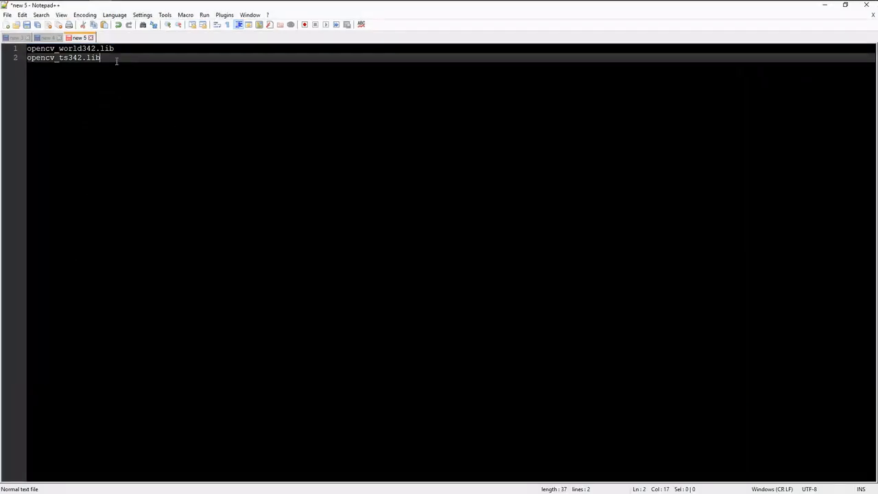
key("ctrl+a")
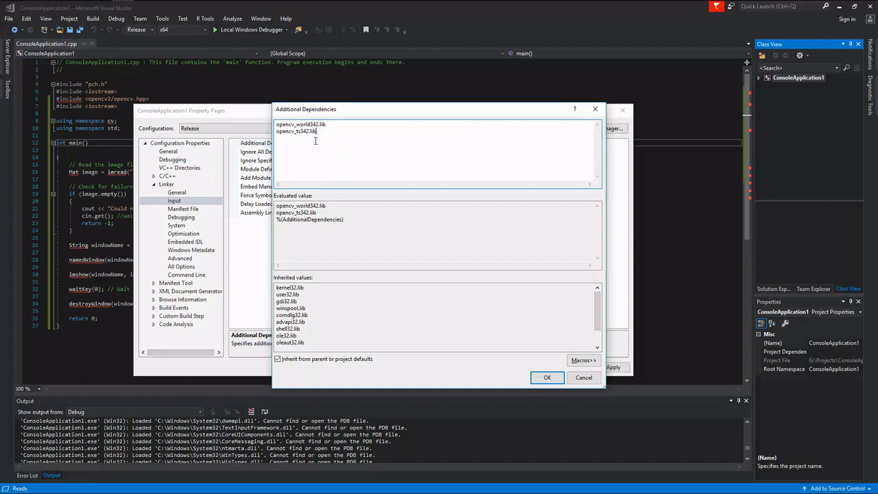
left_click(546, 377)
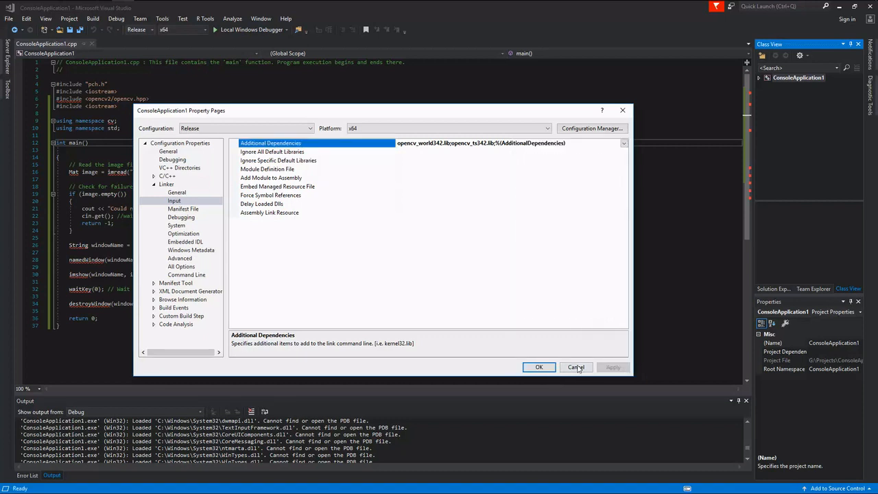
Step: Run ConsoleApplication1, dismiss its 0xc000007b startup error and leave the debug console
left_click(576, 367)
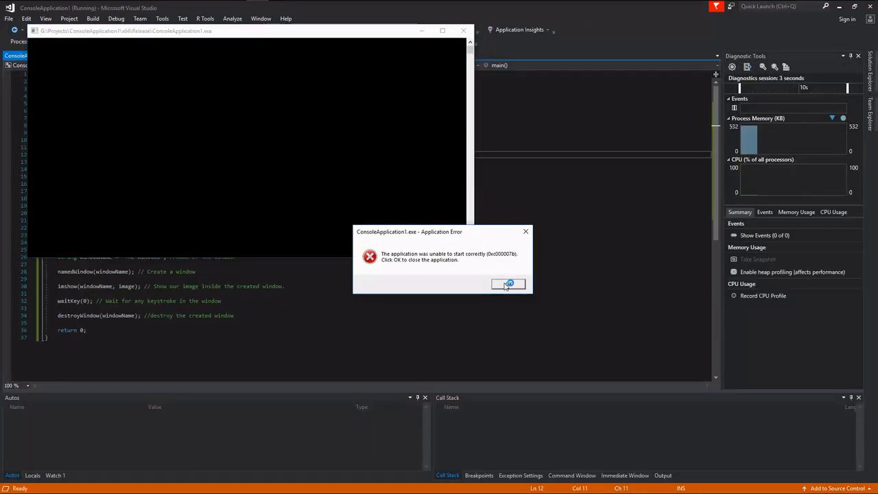
left_click(508, 284)
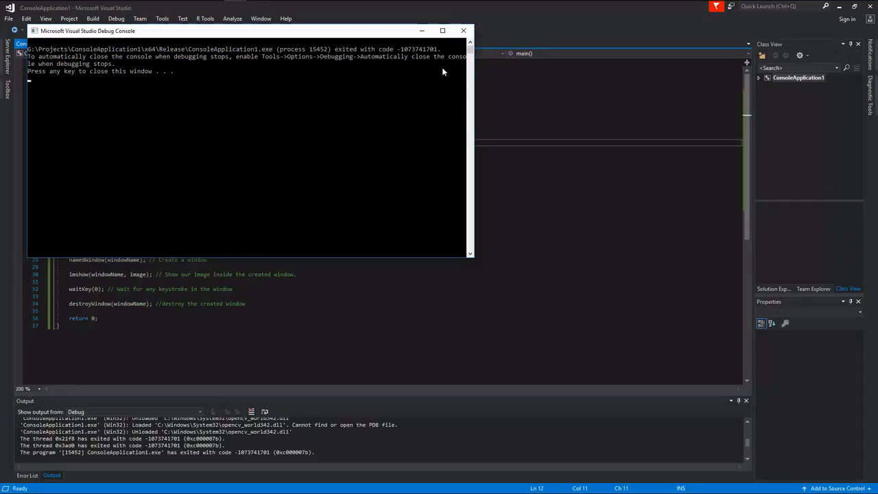
key("alt+tab")
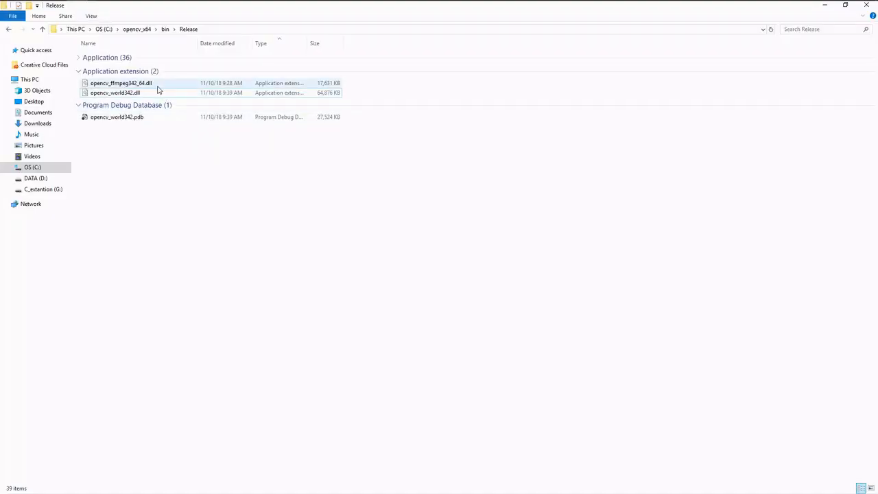
Step: Select and copy both OpenCV DLLs from opencv_x64\bin\Release
left_click(116, 93)
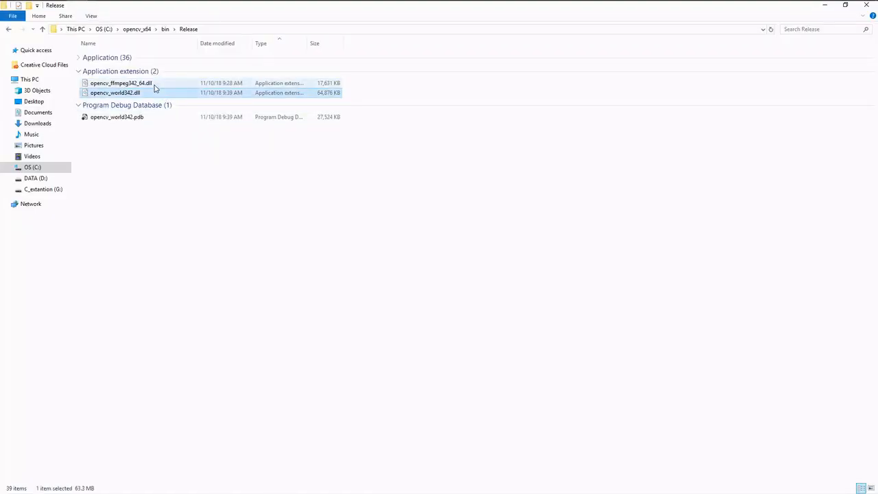
left_click(121, 83)
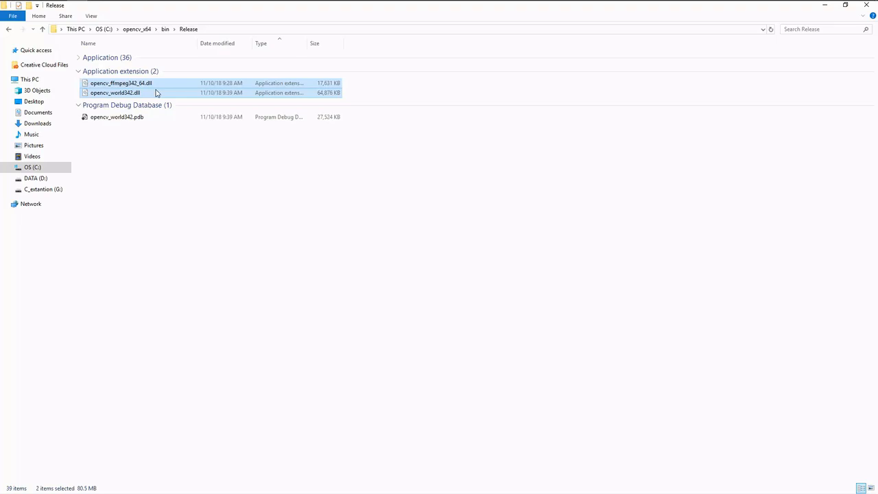
key("alt+tab")
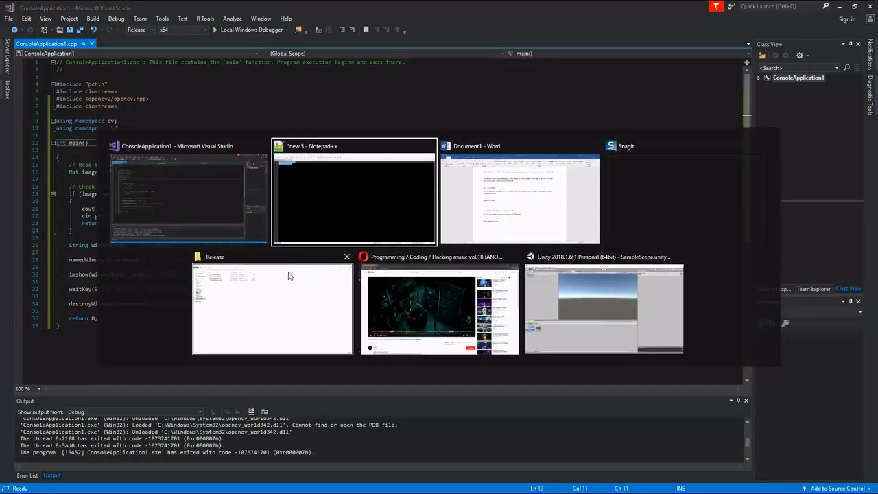
Step: With the DLLs in the Release folder, run the program to show the rally car, then close its windows
left_click(271, 309)
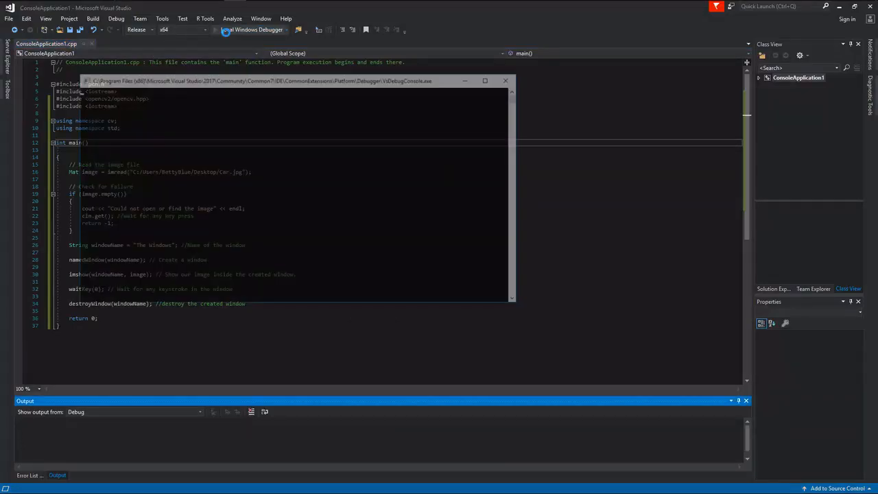
left_click(233, 30)
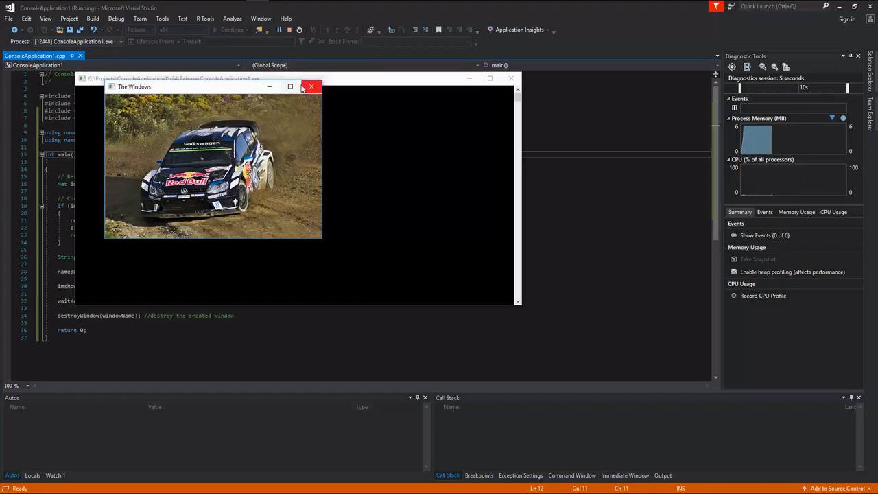
left_click(309, 86)
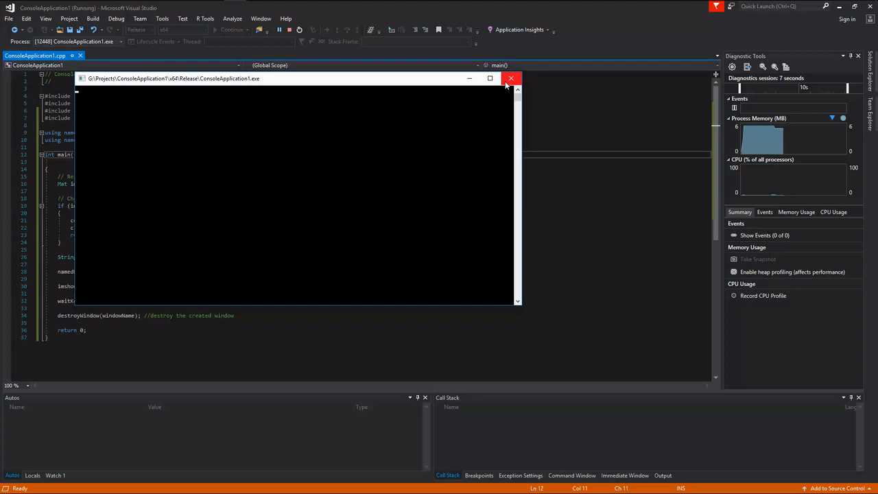
left_click(510, 78)
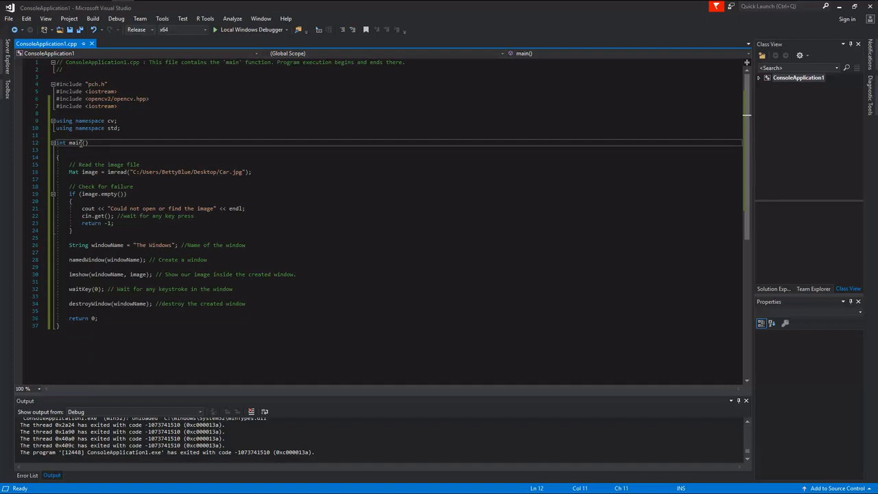
Step: Replace main with the exported Load function and set the imread path to C:\Users\BettyBlue\Desktop
key("alt+tab")
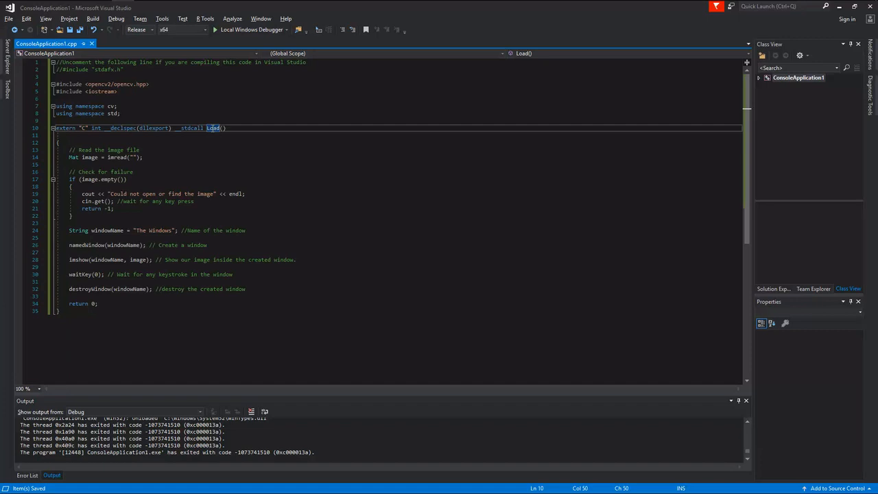
mouse_move(143, 157)
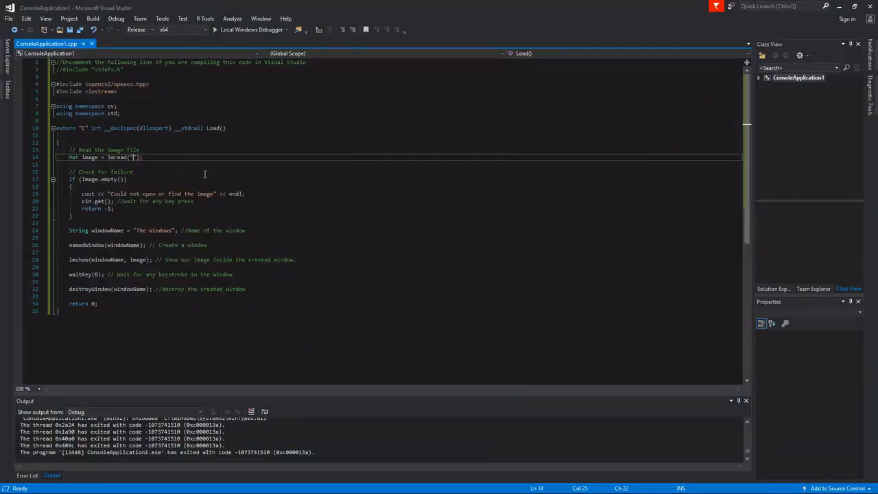
mouse_move(159, 173)
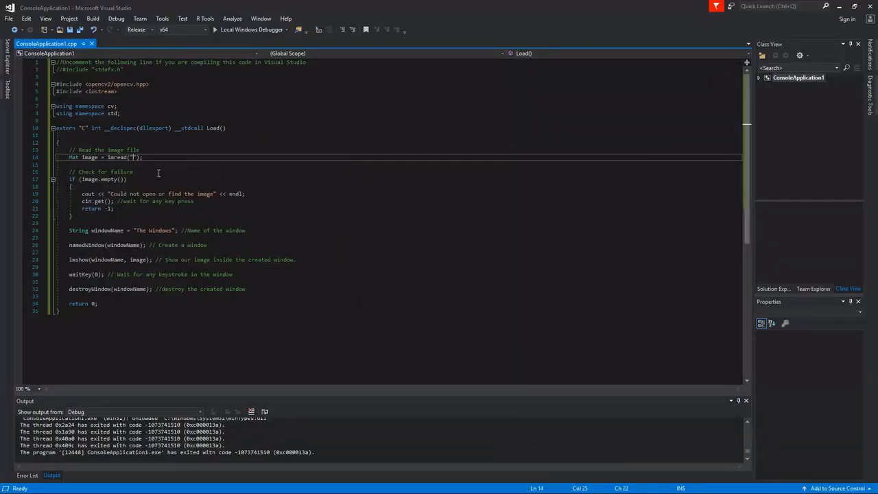
mouse_move(130, 156)
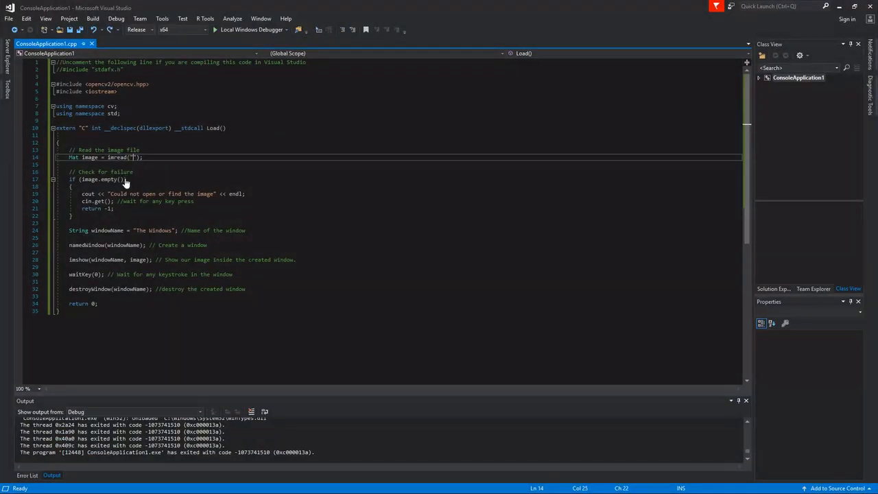
type("C:\\Users\\BettyBlue\\Desktop")
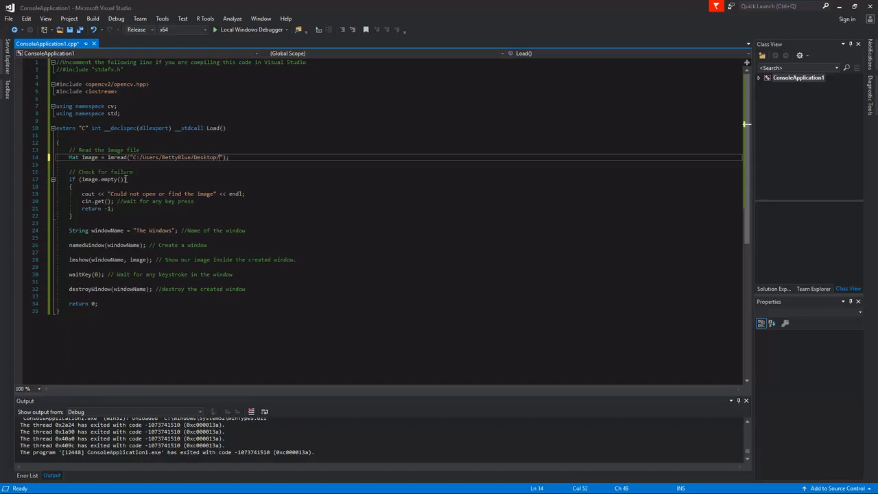
Step: Complete the imread path with Car.jpg and bring up the project's actions
type("Car")
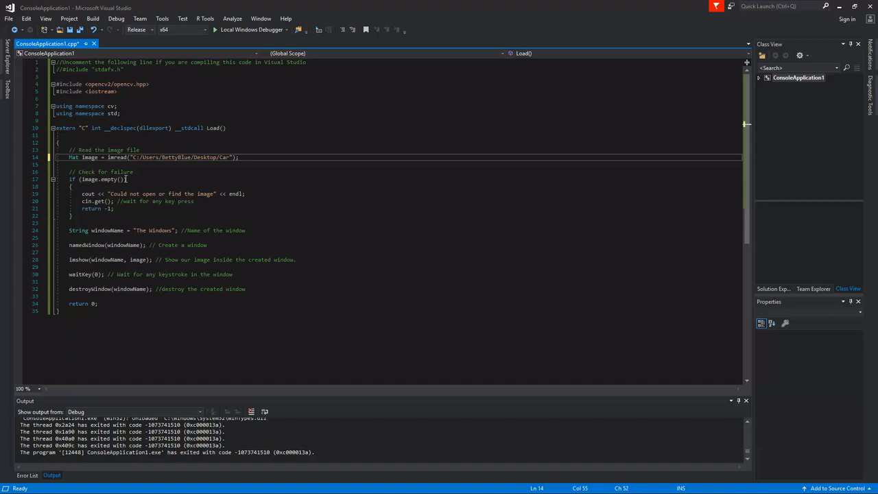
type(".jpg")
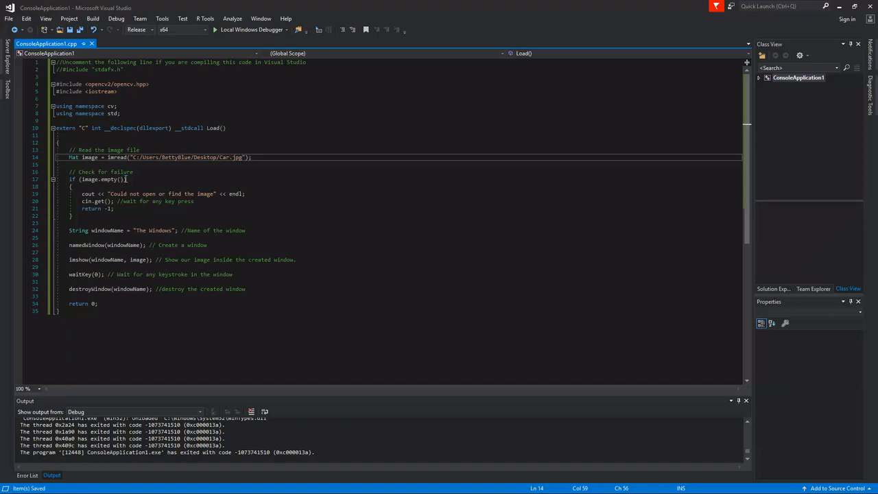
right_click(798, 77)
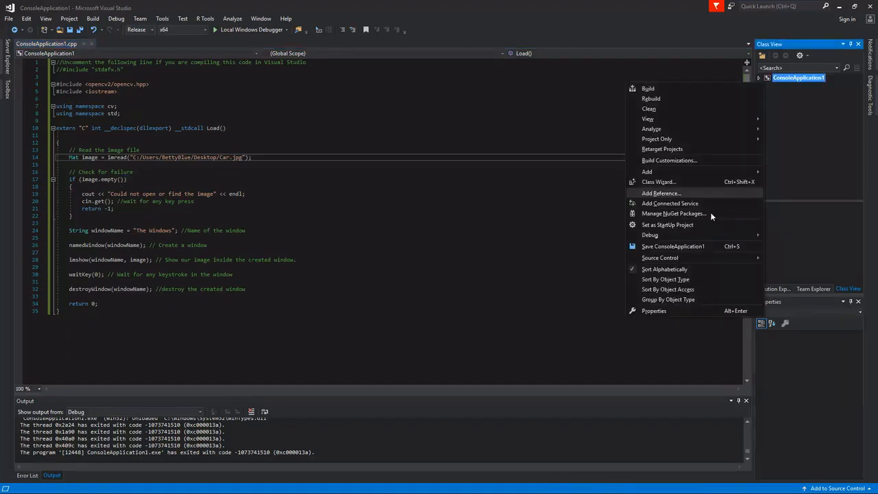
Step: Set the project's General Configuration Type to Dynamic Library (.dll) and apply it
left_click(653, 310)
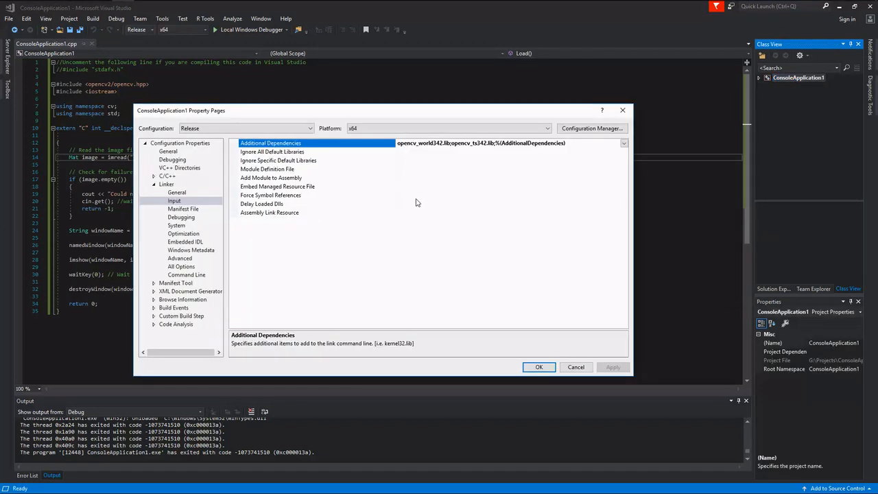
left_click(167, 151)
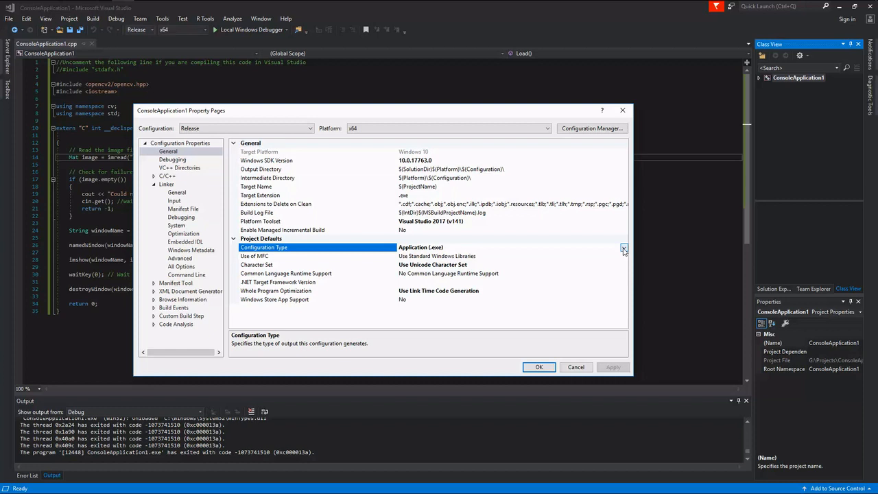
left_click(622, 247)
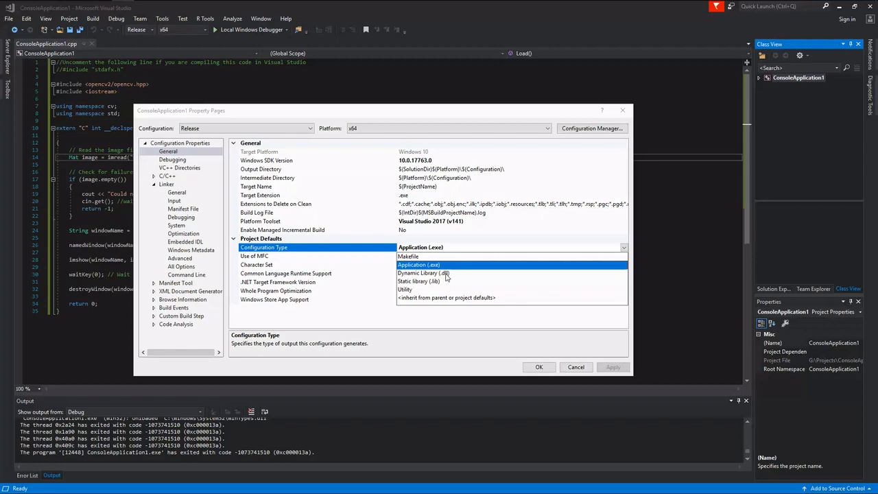
left_click(425, 273)
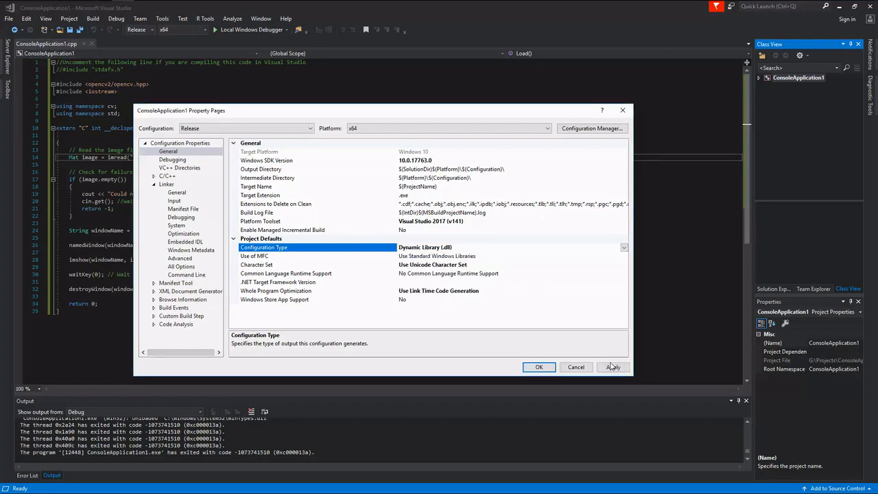
left_click(538, 367)
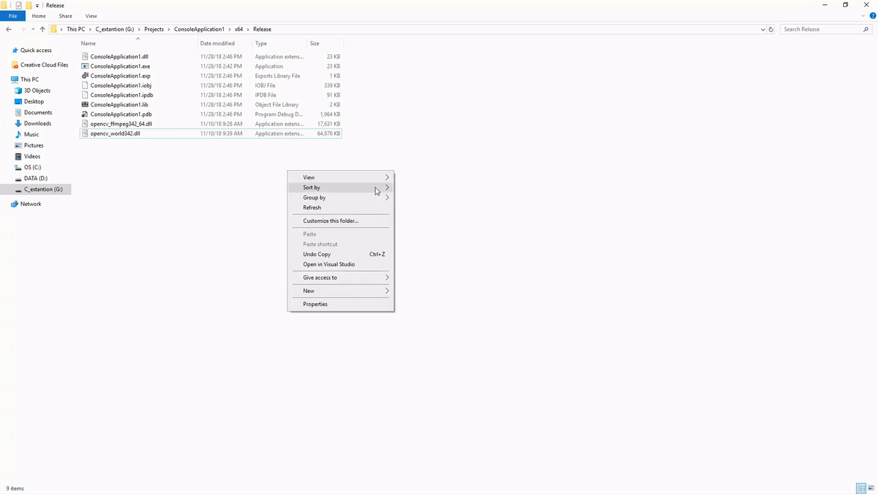
Step: Group the x64\Release folder's files by Type, showing ConsoleApplication1.dll beside the OpenCV DLLs
left_click(314, 198)
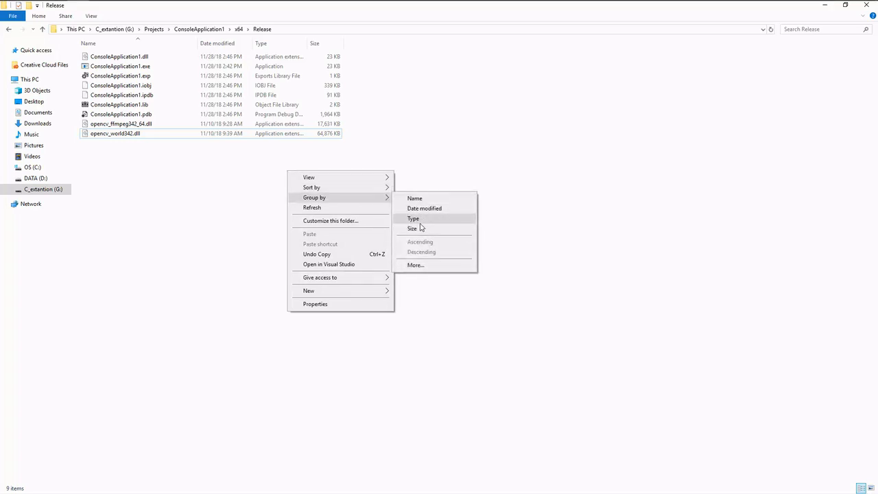
left_click(413, 218)
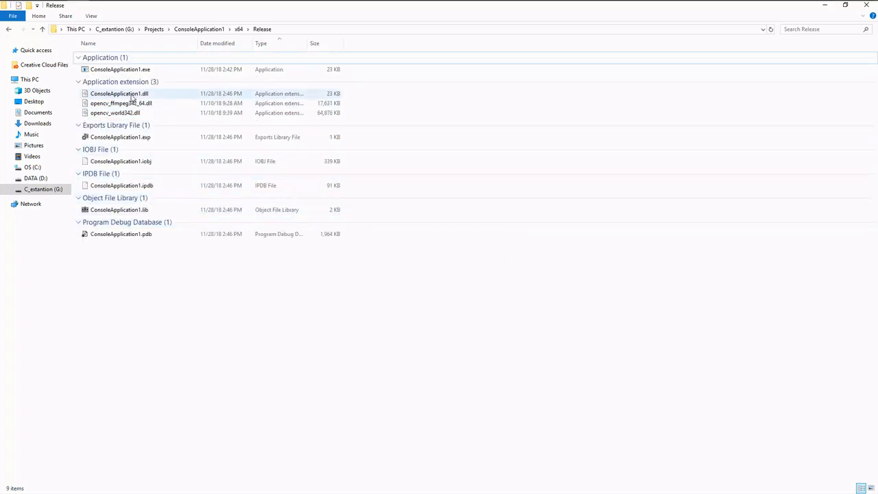
left_click(118, 93)
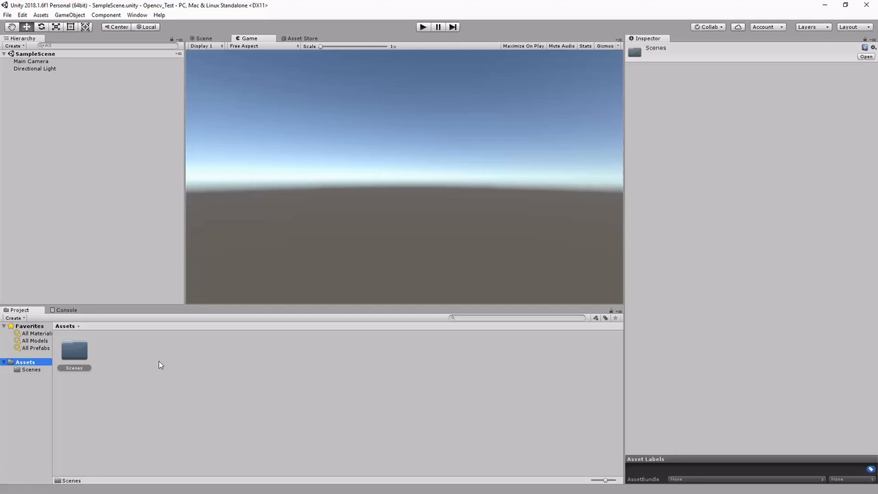
Step: Create an empty GameObject in the scene Hierarchy
right_click(90, 103)
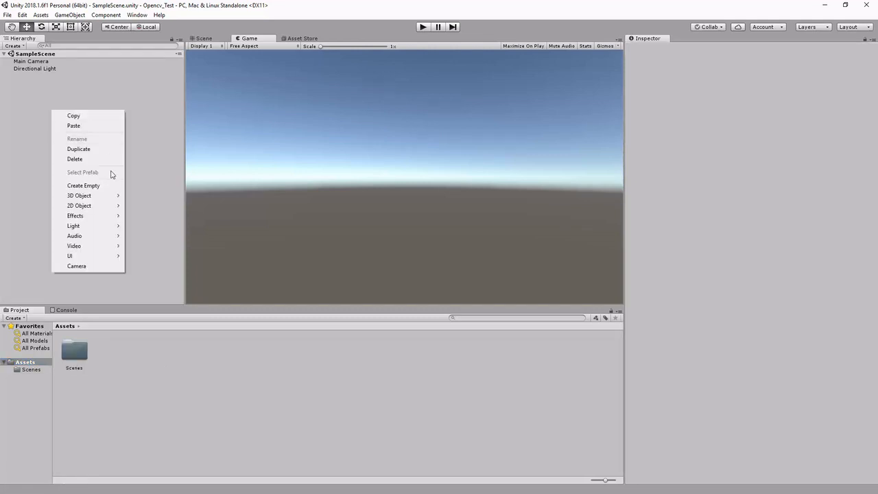
left_click(82, 185)
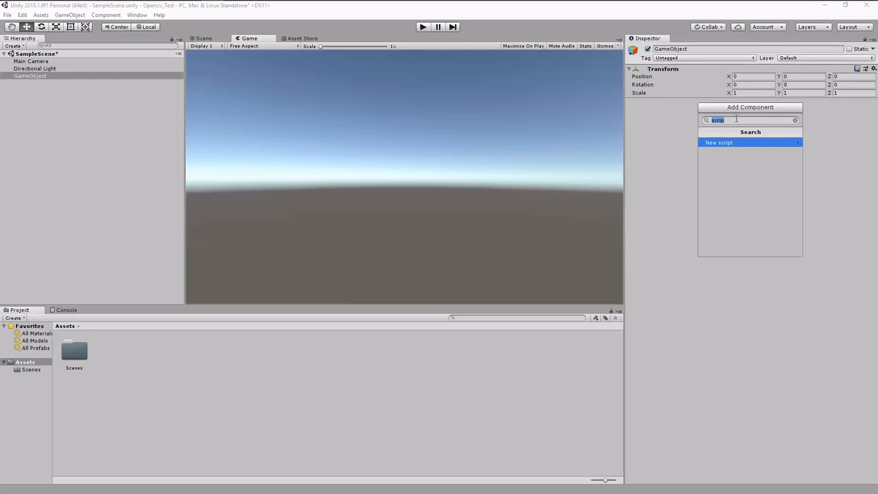
Step: Add a new C# script component named Test to the GameObject and open it
left_click(719, 141)
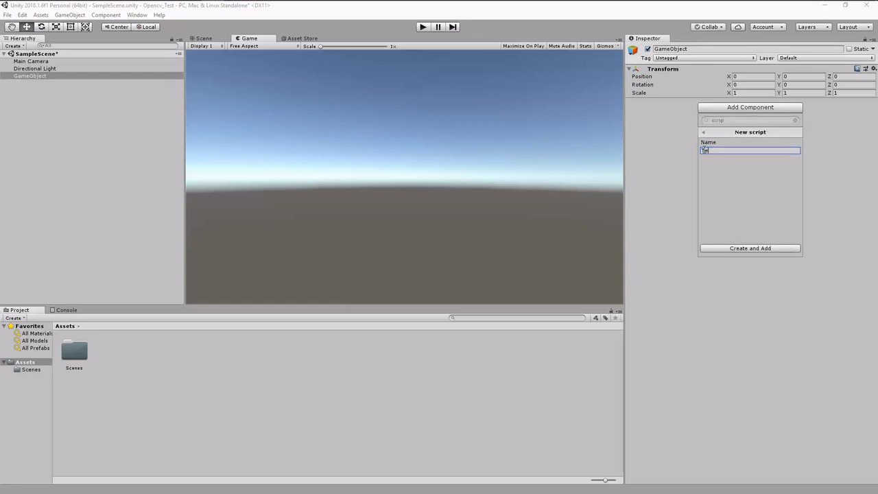
type("Test")
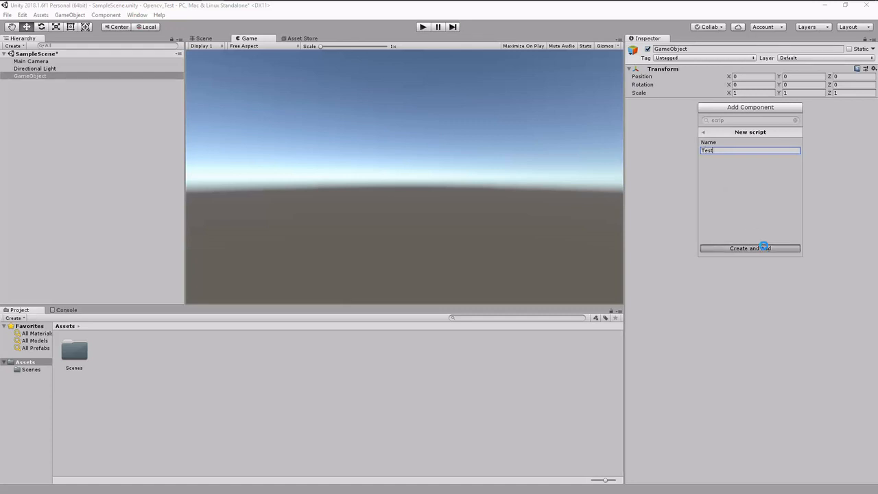
left_click(749, 247)
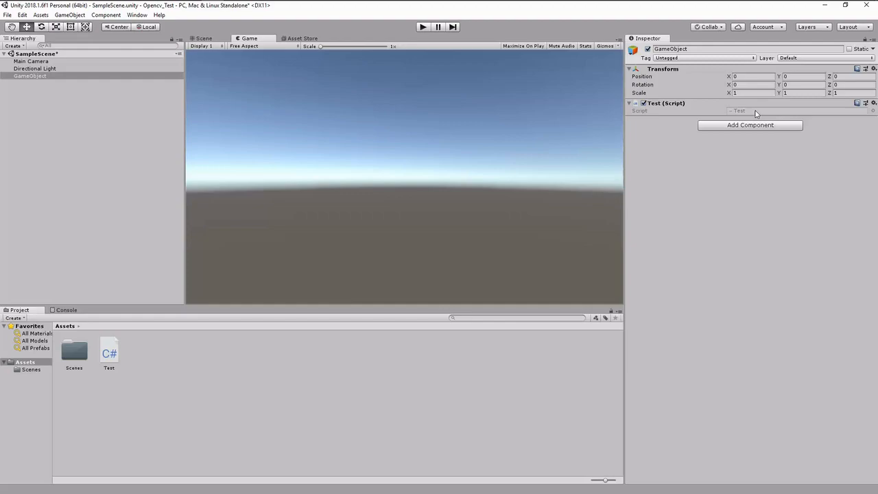
double_click(108, 351)
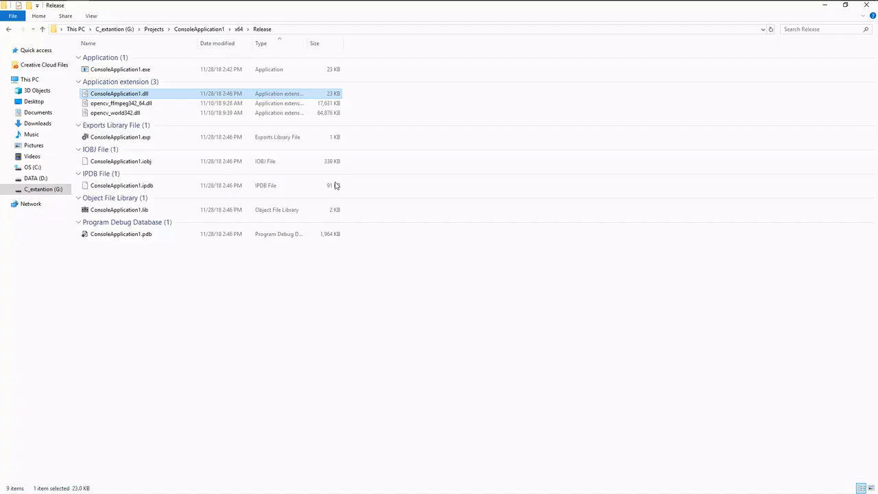
Step: Return from the Release folder to the Unity editor with the DLLs in Assets
left_click(115, 112)
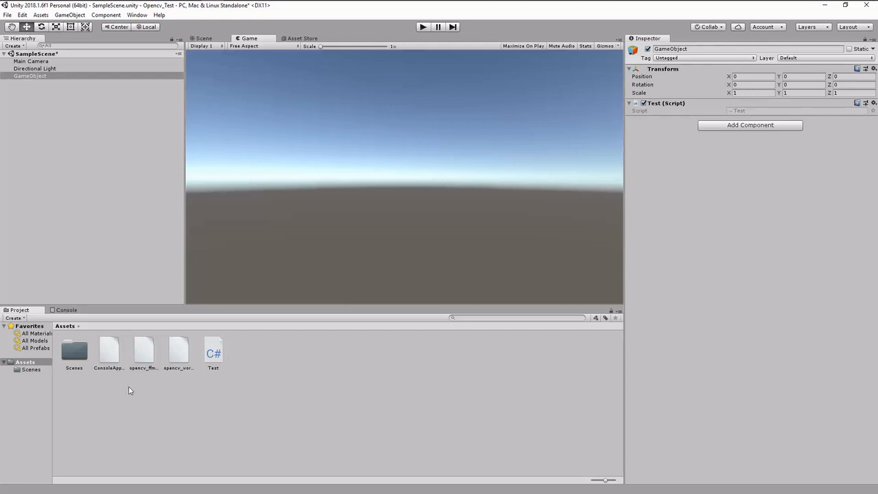
mouse_move(126, 384)
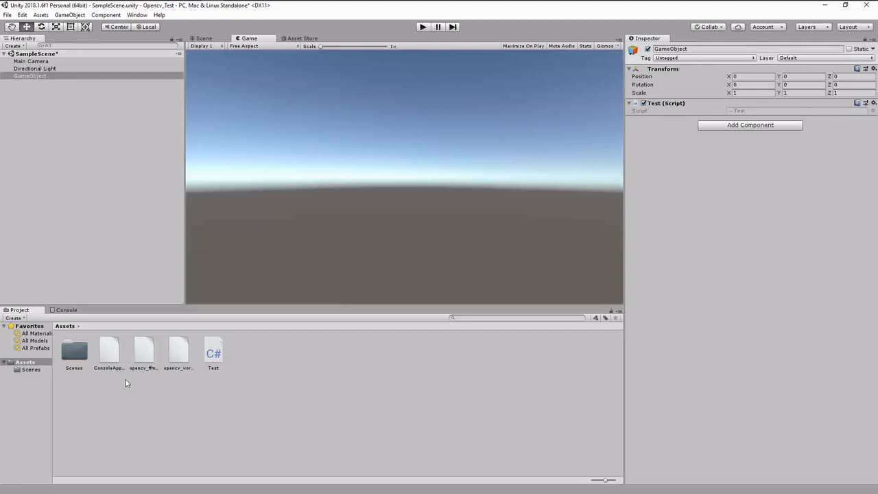
Step: Restrict ConsoleApplication1.dll to Editor and WSAPlayer, with WSA on UWP SDK and x64 CPU
left_click(108, 351)
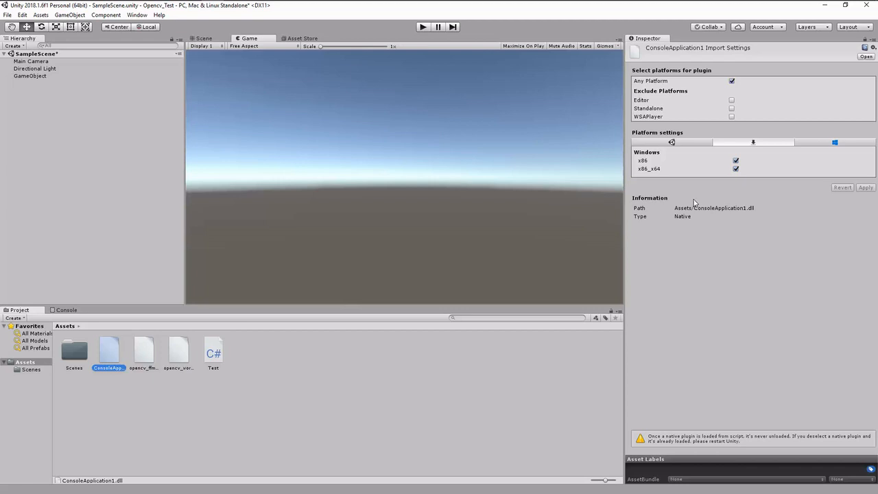
left_click(731, 81)
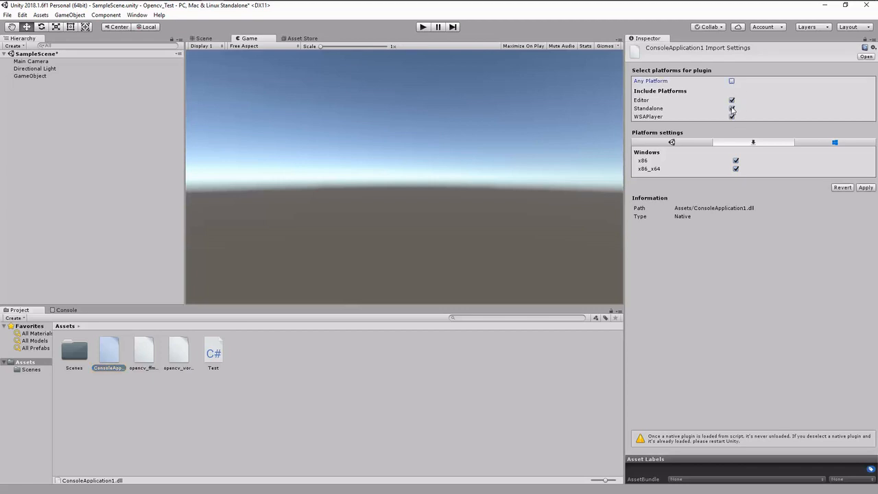
left_click(732, 109)
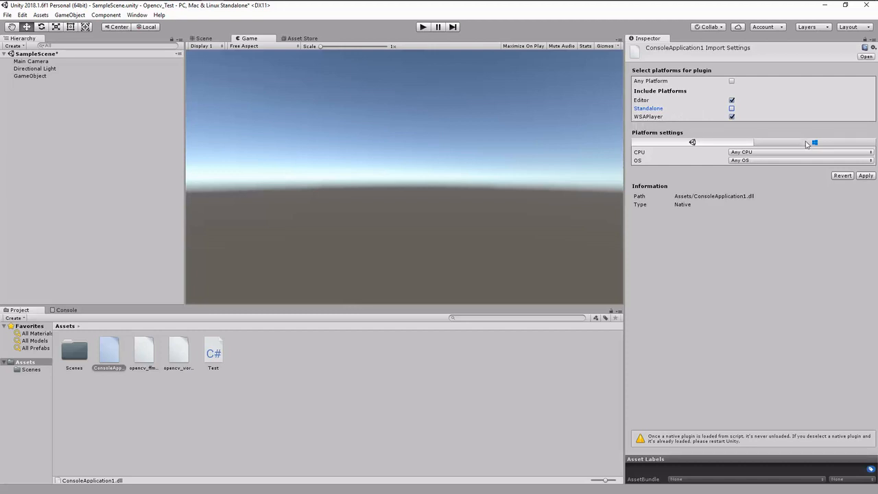
left_click(799, 151)
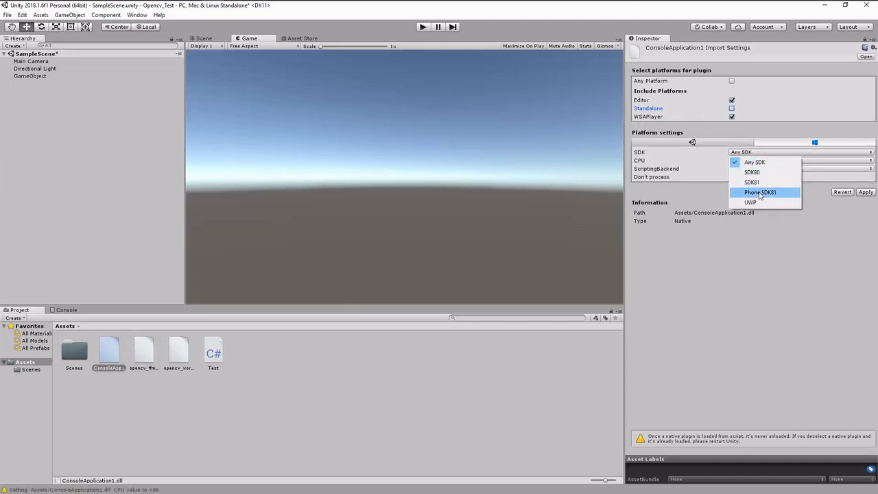
mouse_move(750, 203)
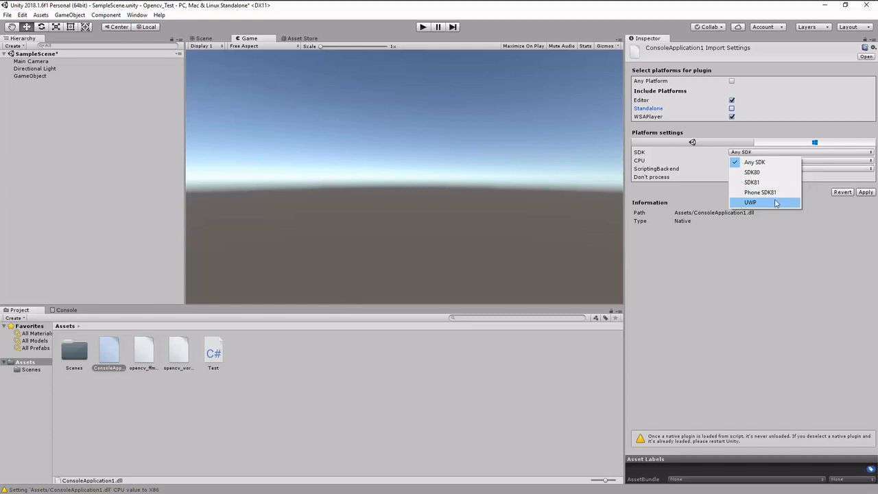
left_click(750, 203)
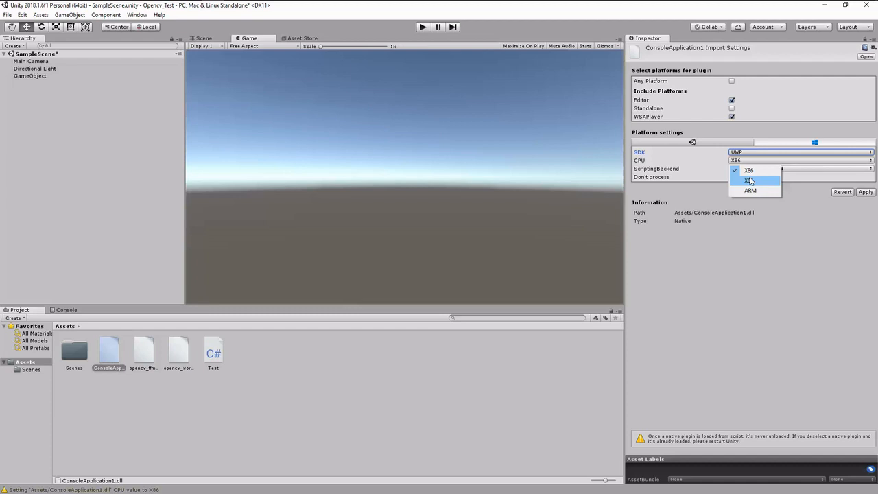
left_click(798, 167)
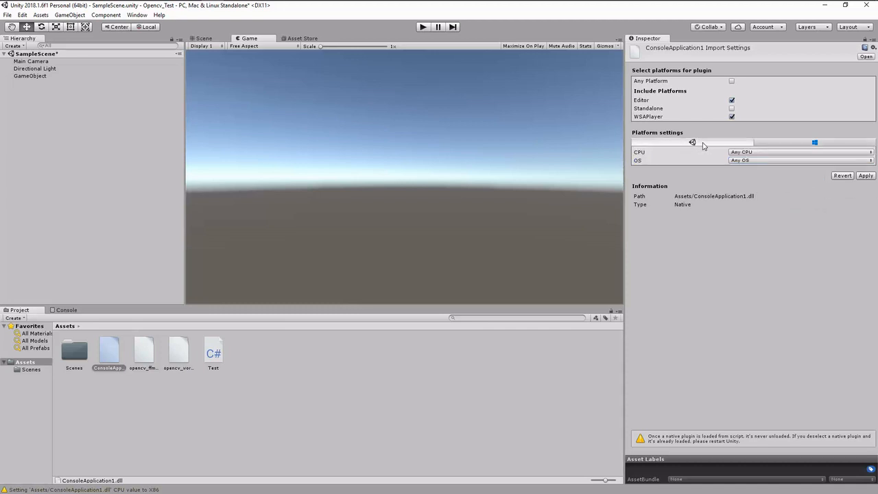
Step: Set the Editor platform to x86_64 CPU on Windows, then switch over to Notepad++
left_click(798, 150)
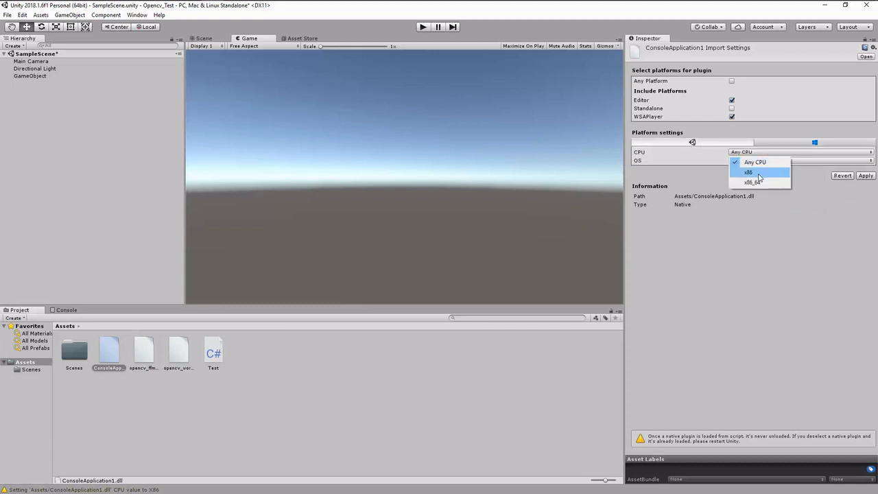
left_click(752, 181)
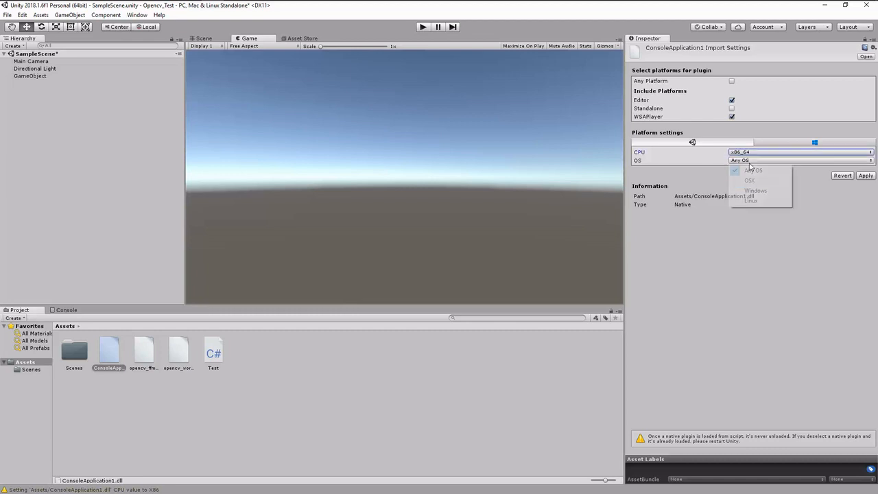
left_click(754, 190)
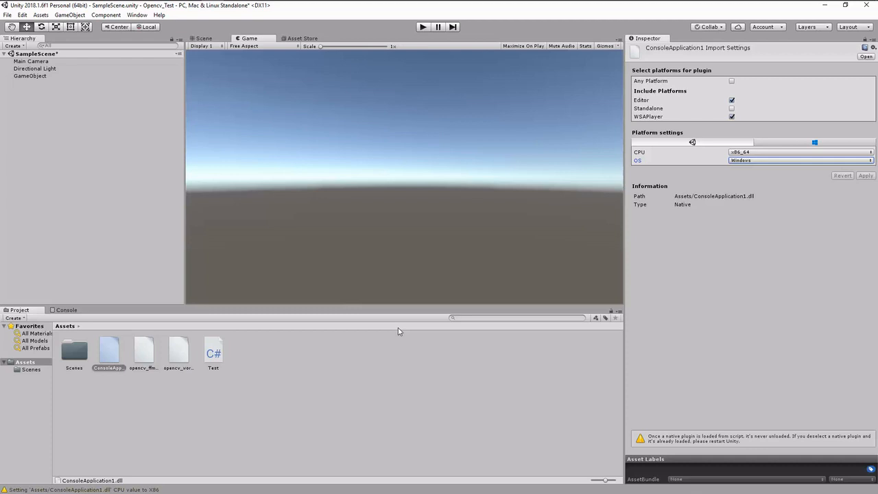
left_click(66, 310)
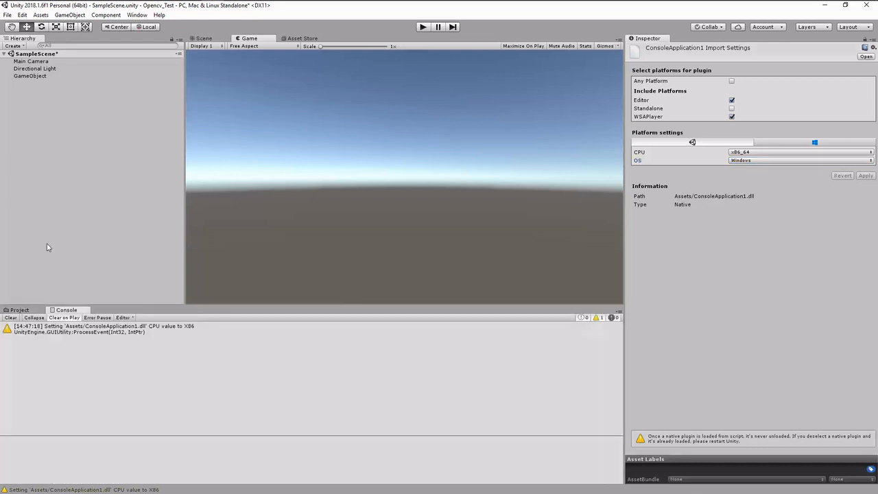
left_click(19, 310)
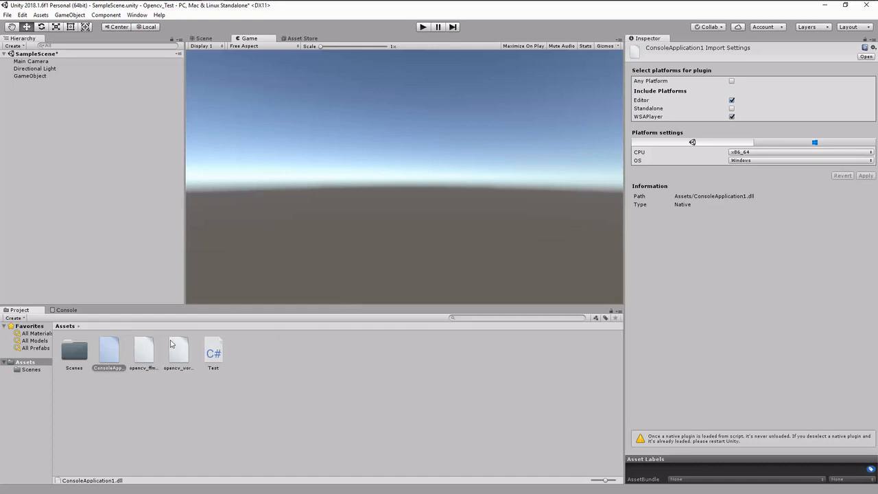
key("alt+tab")
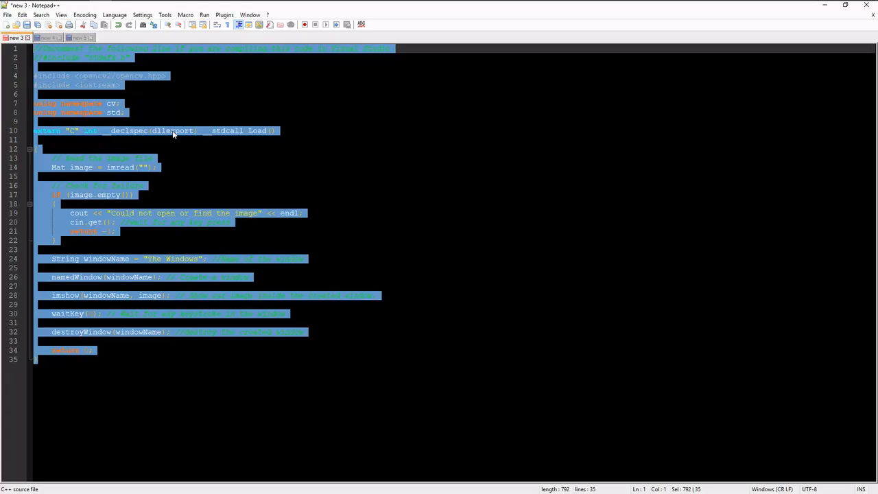
Step: Select the whole C# Load() import script in Notepad++ and bring up Visual Studio
left_click(48, 38)
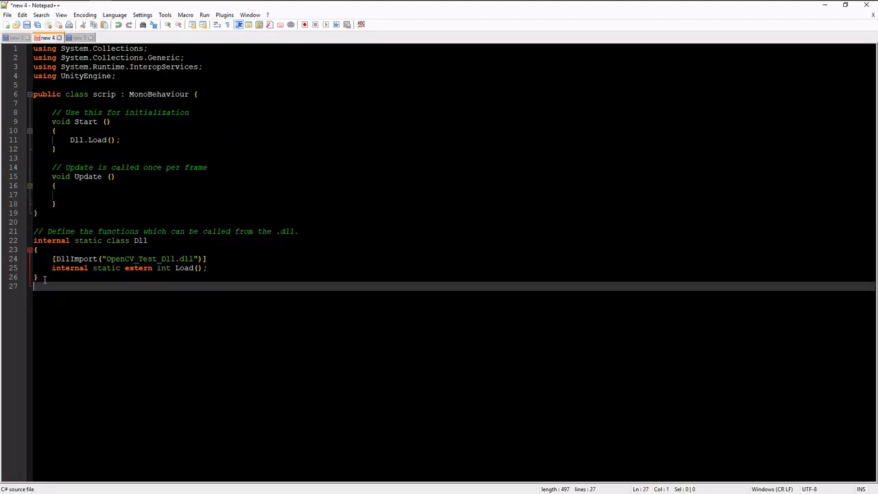
key("ctrl+a")
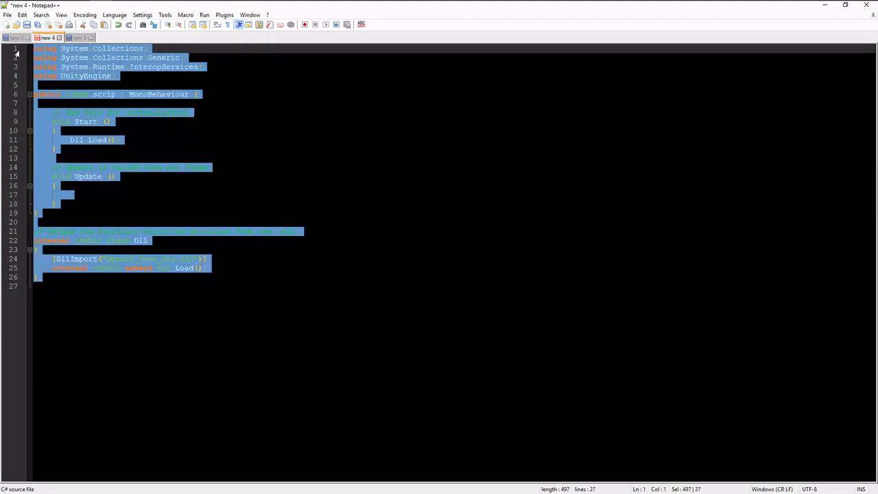
key("alt+tab")
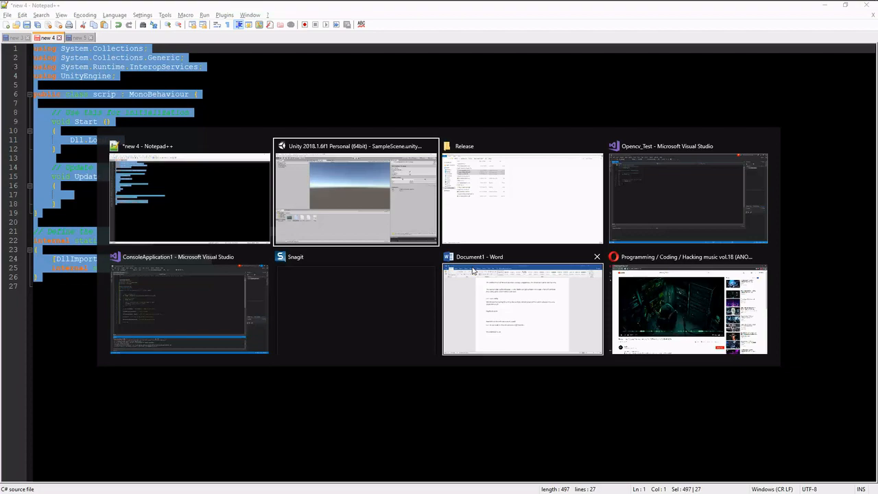
left_click(689, 199)
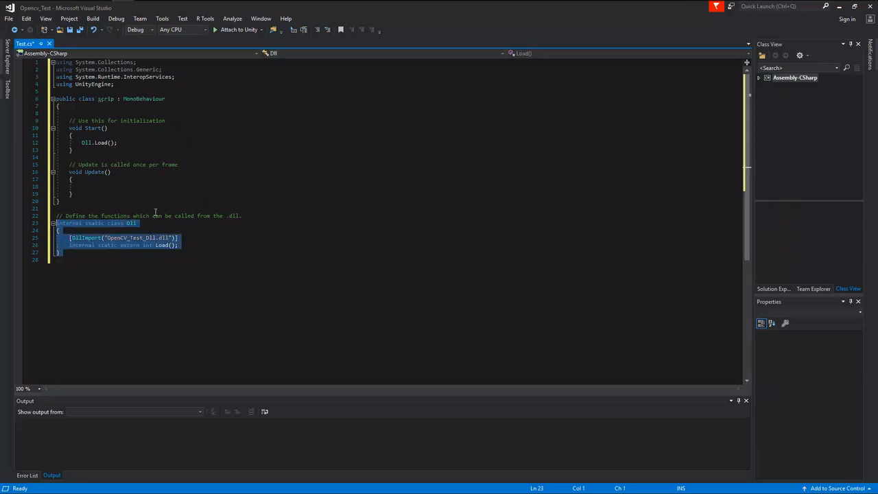
mouse_move(85, 238)
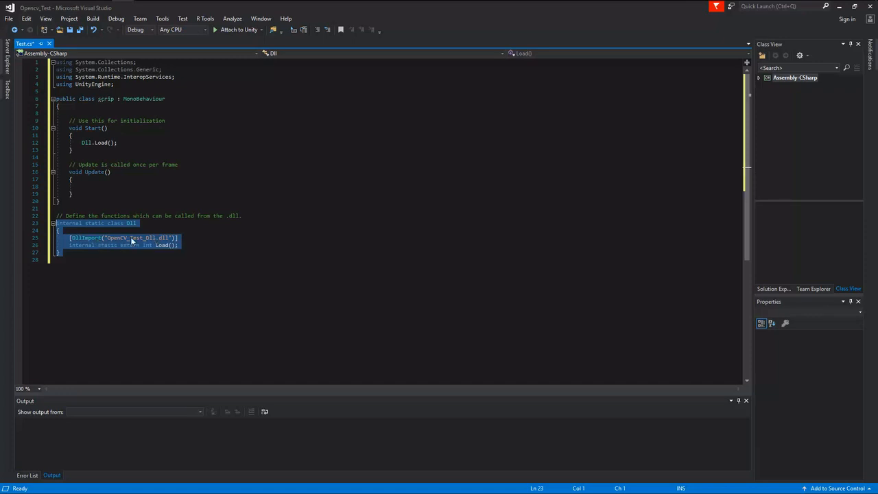
mouse_move(145, 244)
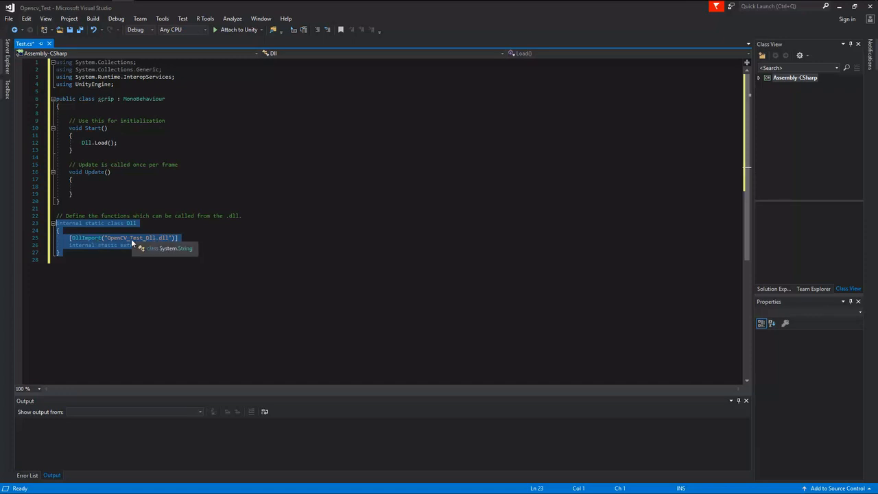
Step: Keep the DllImport Load() code in Test.cs and switch back to Unity
key("alt+tab")
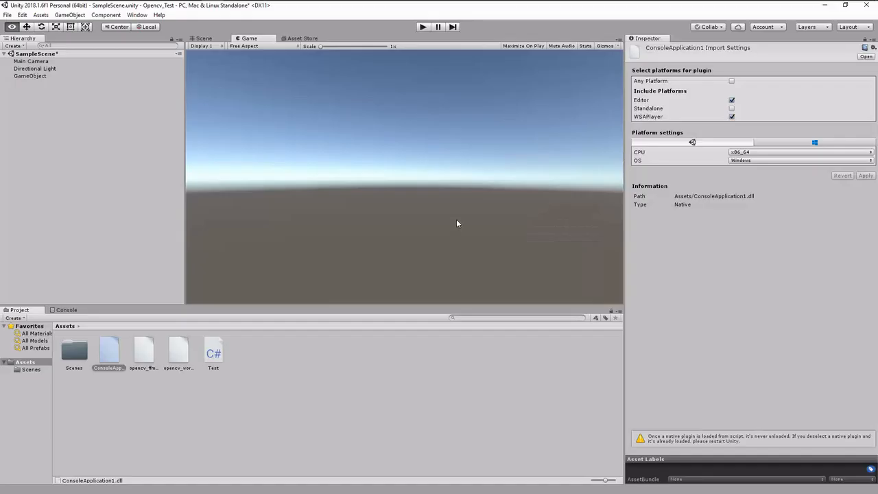
mouse_move(121, 350)
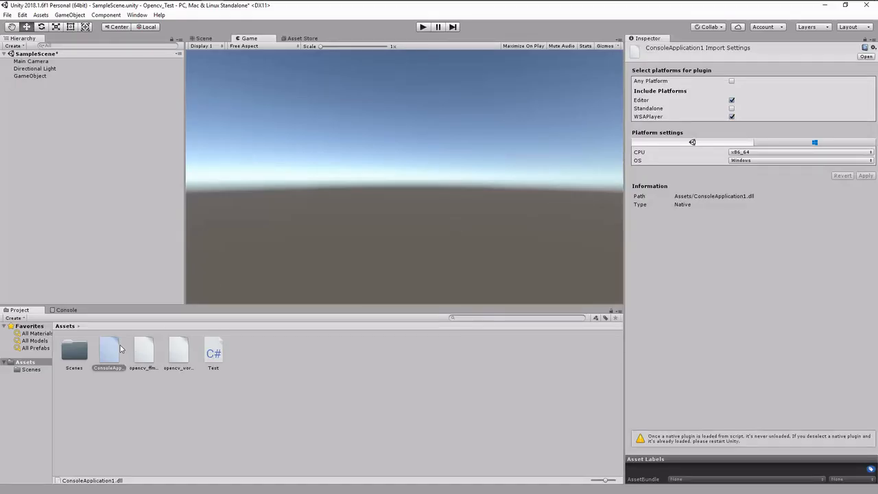
left_click(107, 351)
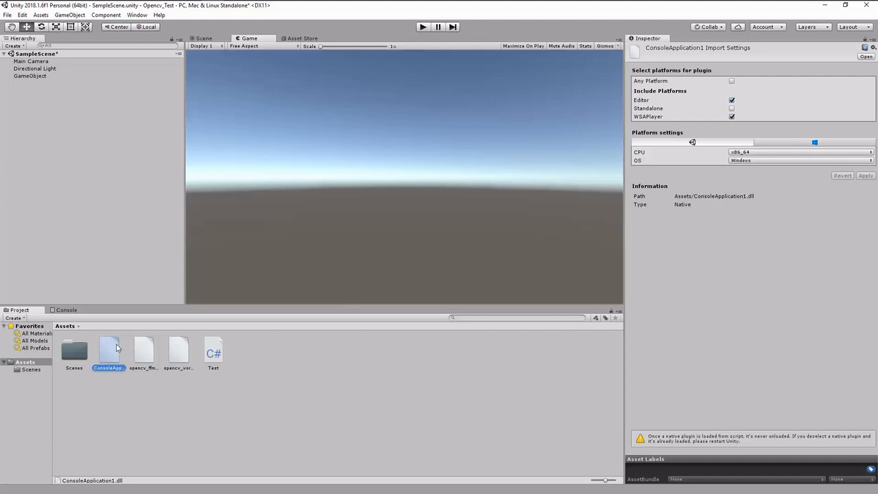
key("alt+tab")
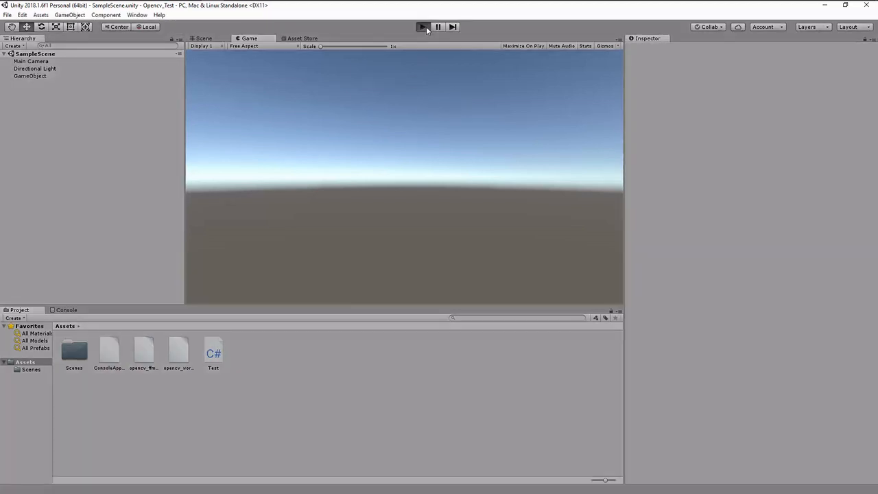
Step: Play SampleScene so the GameObject's Test script calls Dll.Load()
left_click(30, 76)
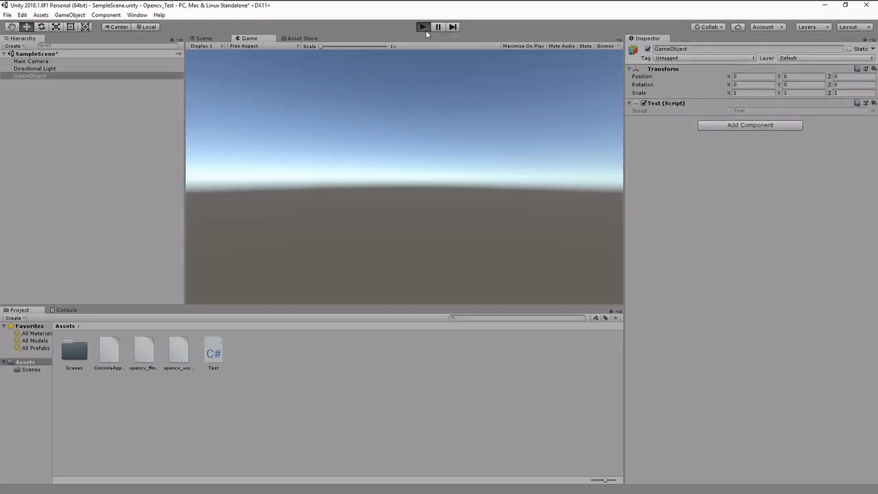
left_click(423, 27)
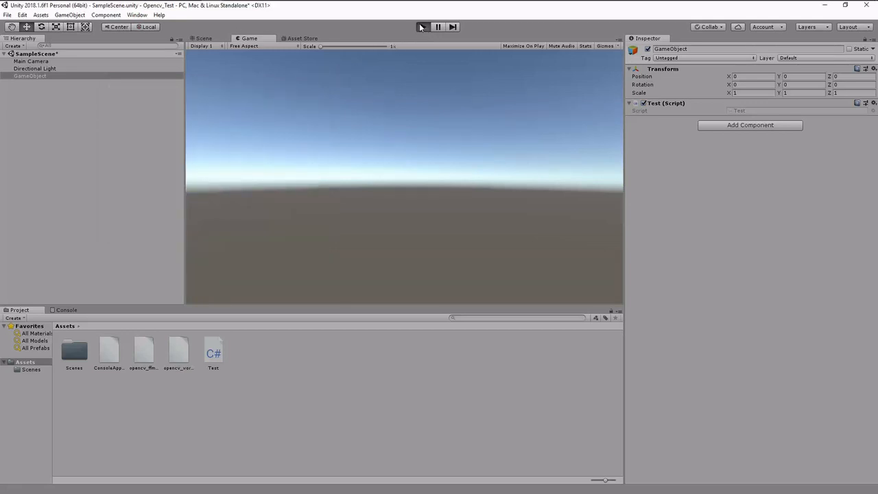
left_click(422, 28)
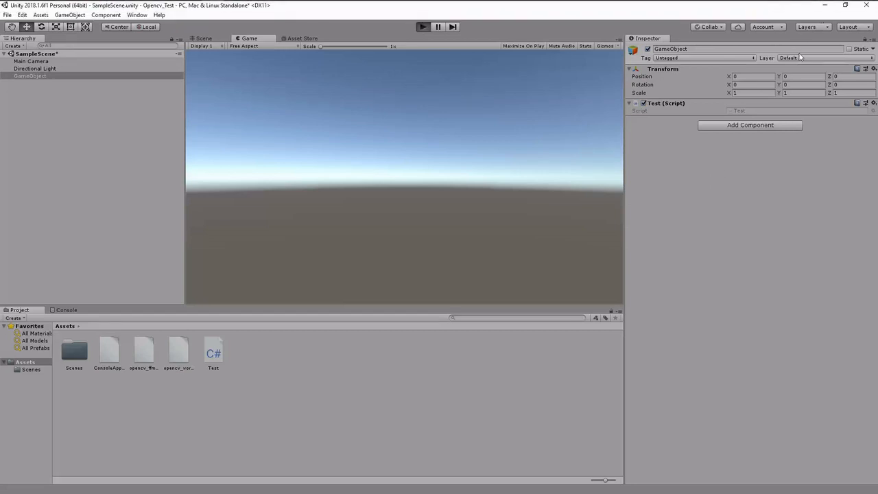
mouse_move(707, 19)
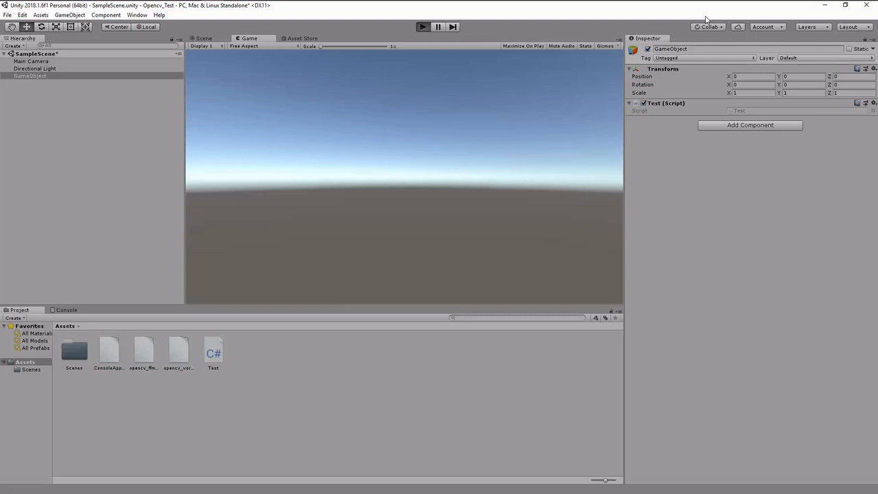